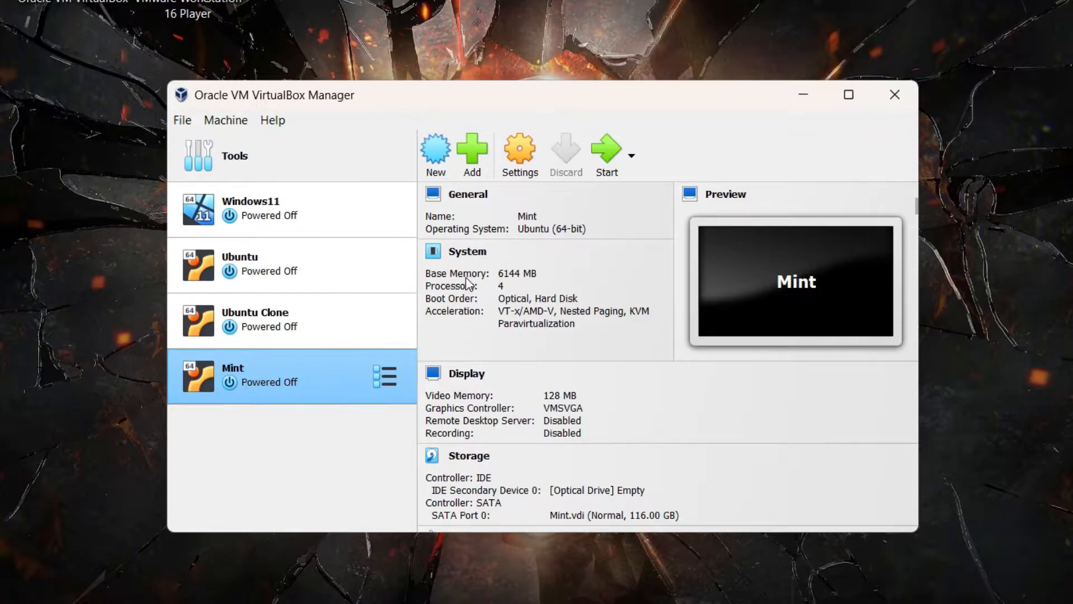
{"action": "mouse_move", "coordinate": [263, 399]}
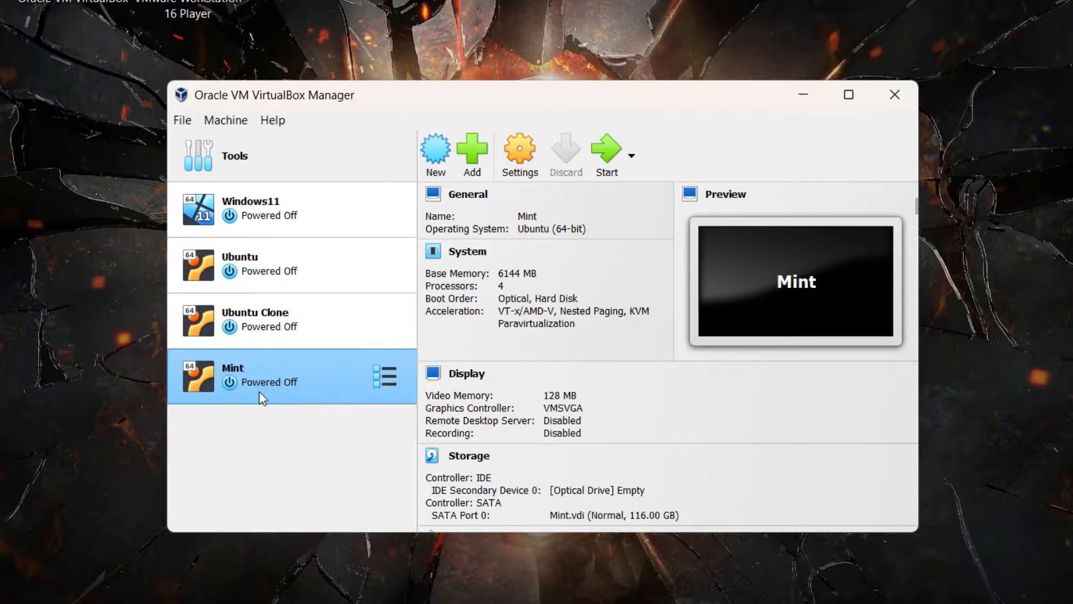
{"action": "mouse_move", "coordinate": [286, 400]}
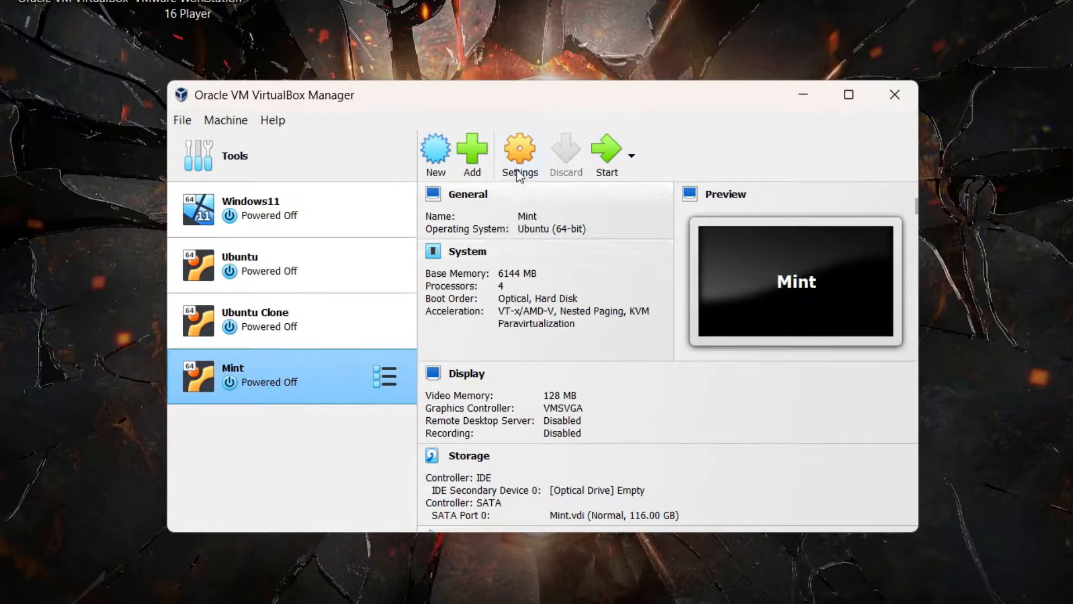
Step: Review the Mint VM's processor count, video memory and base memory, keeping the existing values
{"action": "left_click", "coordinate": [520, 150]}
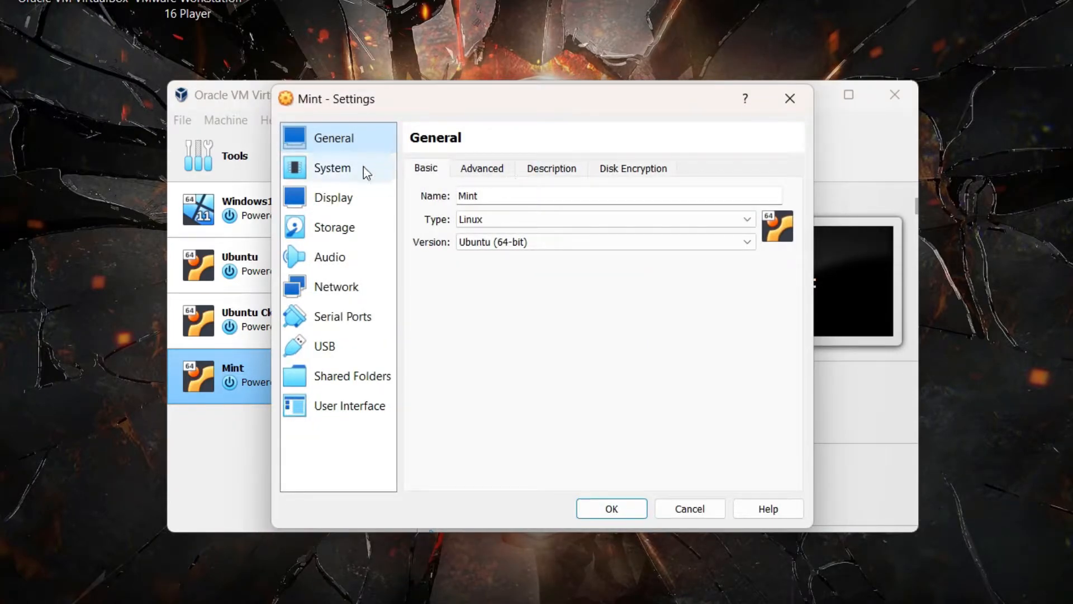
{"action": "left_click", "coordinate": [332, 168]}
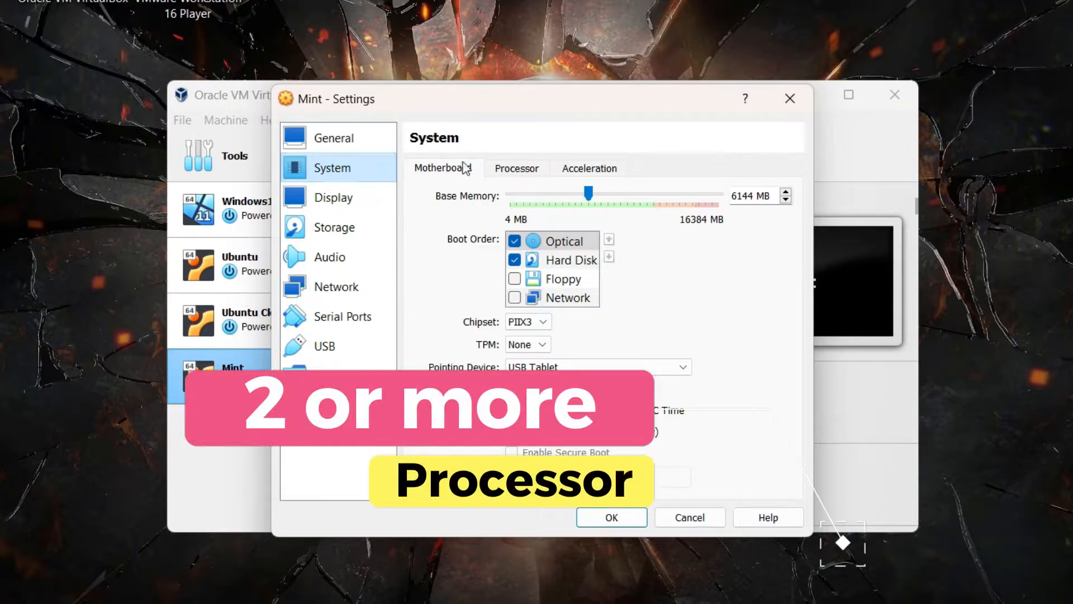
{"action": "left_click", "coordinate": [516, 168]}
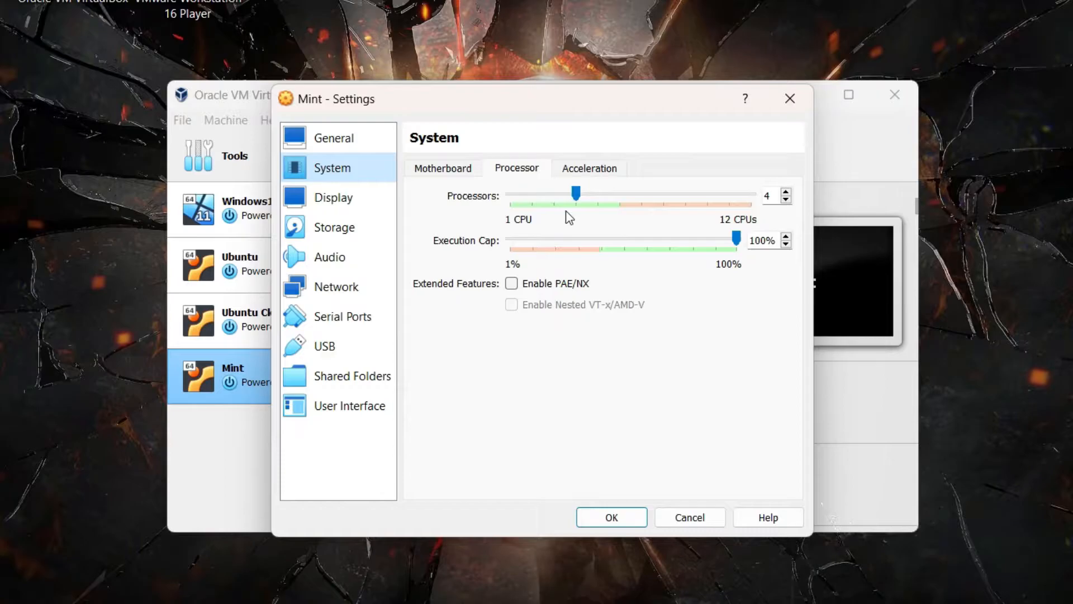
{"action": "mouse_move", "coordinate": [510, 244]}
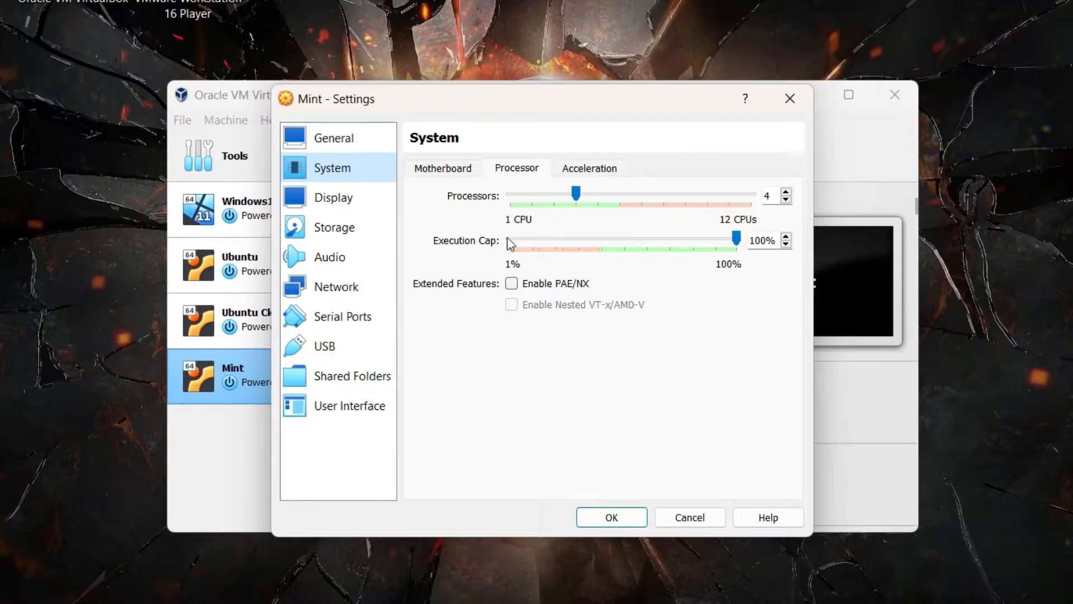
{"action": "left_click", "coordinate": [333, 197]}
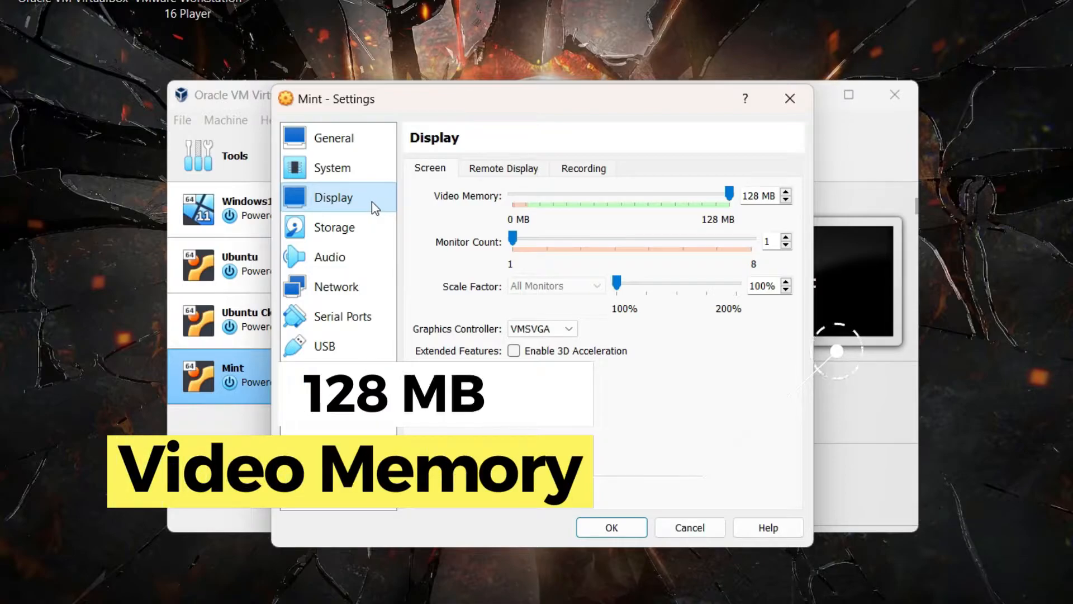
{"action": "mouse_move", "coordinate": [573, 205]}
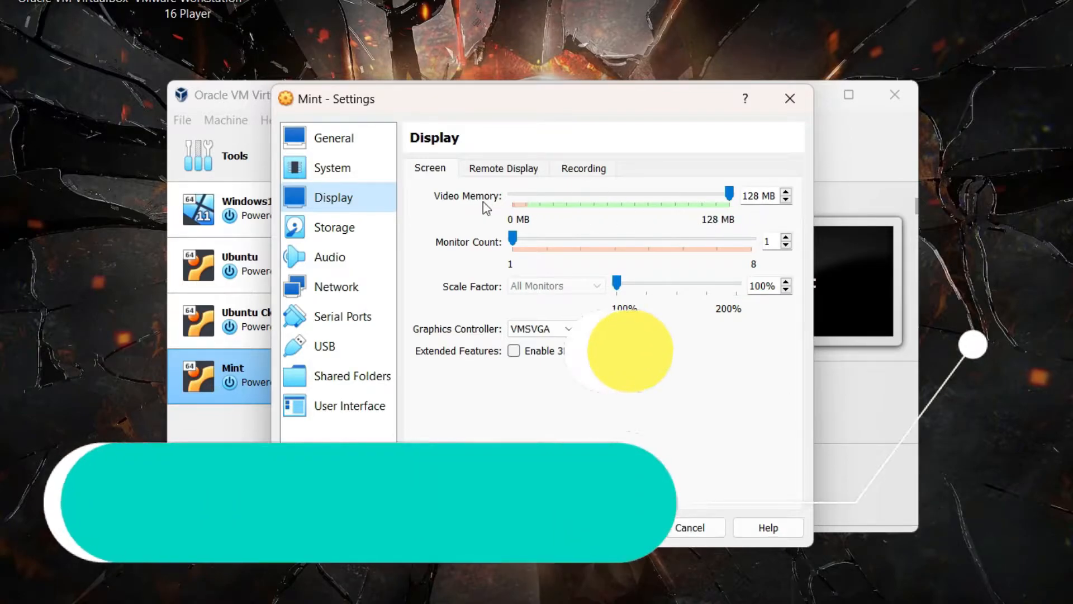
{"action": "left_click", "coordinate": [332, 167]}
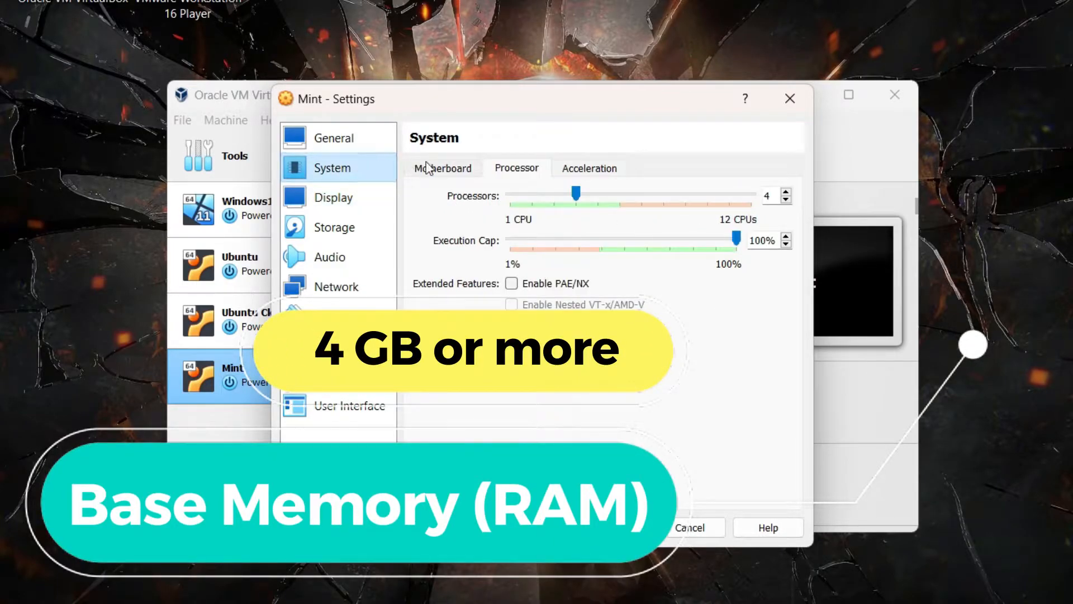
{"action": "left_click", "coordinate": [442, 168]}
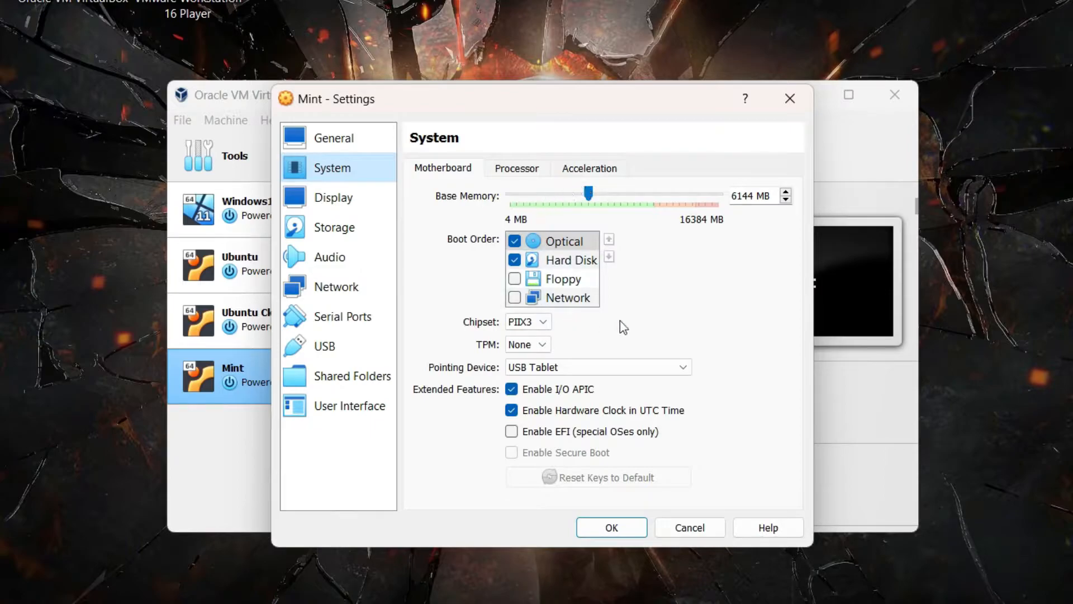
{"action": "left_click", "coordinate": [610, 527]}
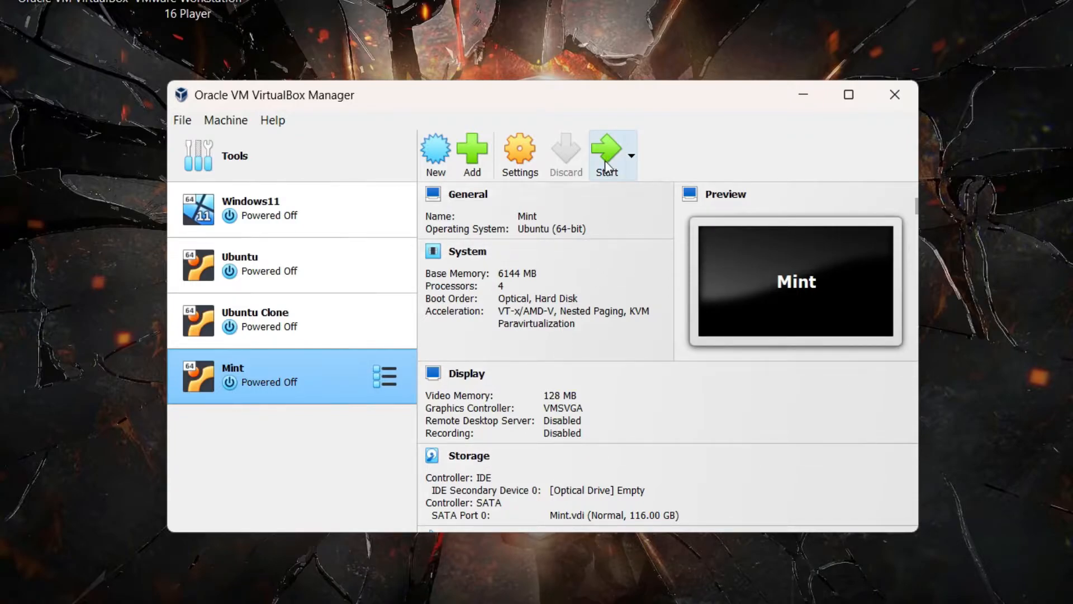
Step: Start the Mint VM and log in with the user password
{"action": "left_click", "coordinate": [605, 150]}
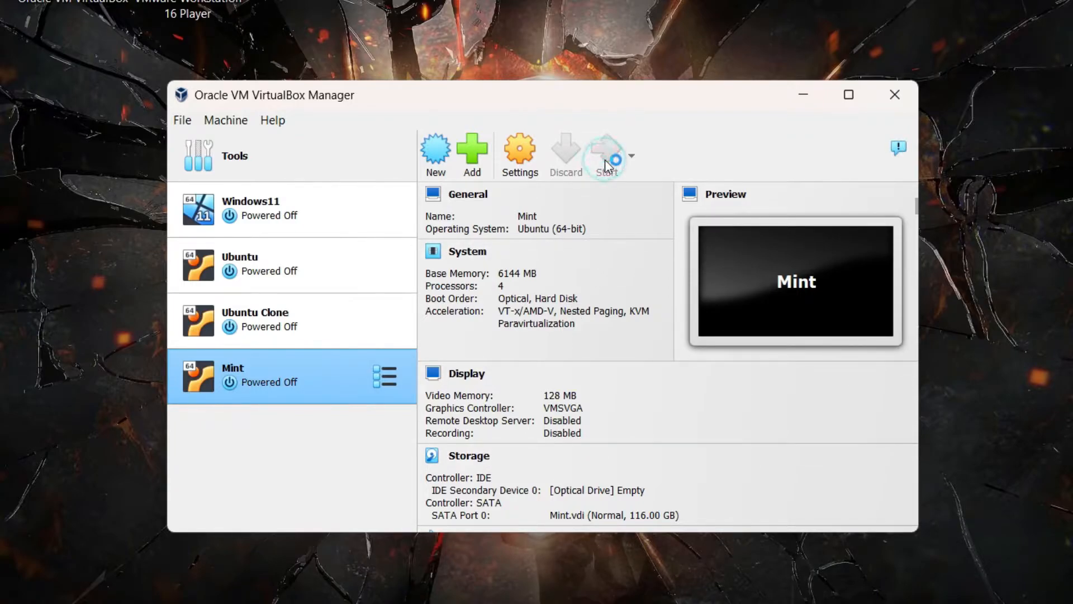
{"action": "left_click", "coordinate": [605, 150]}
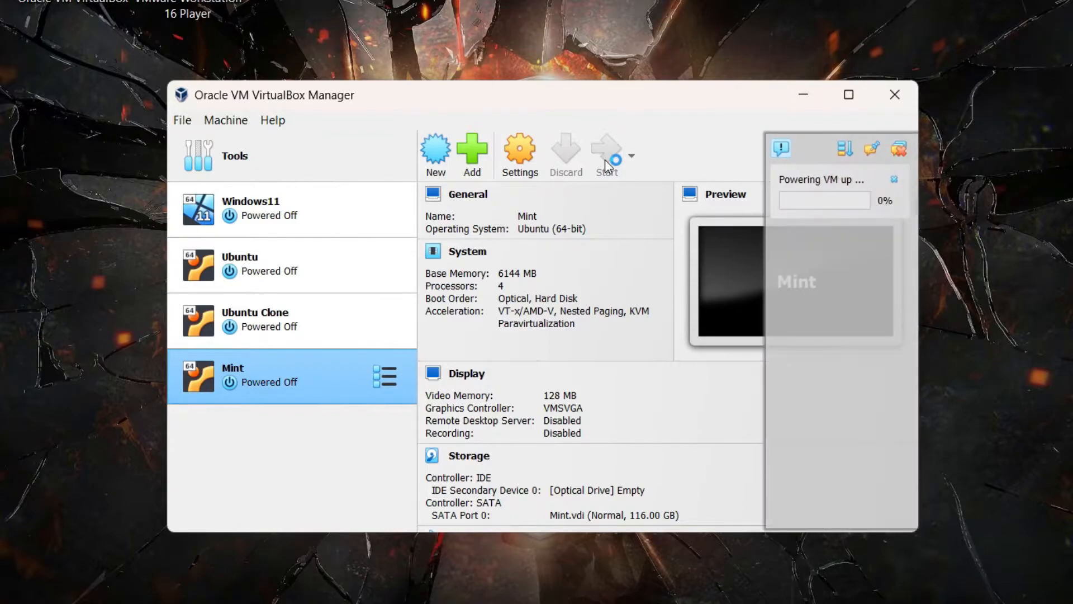
{"action": "left_click", "coordinate": [605, 154]}
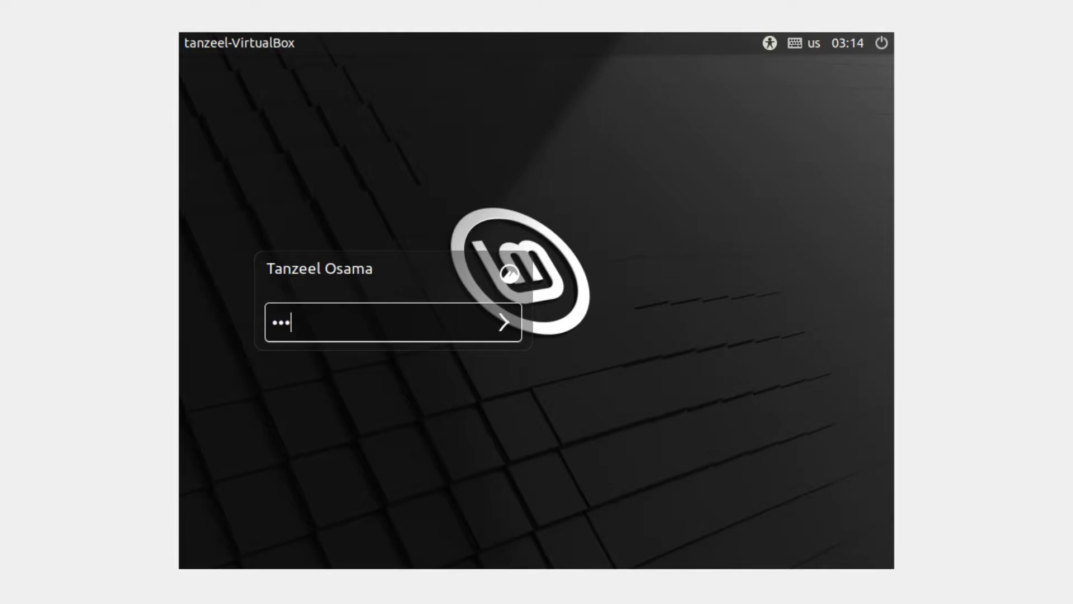
{"action": "type", "text": "•••"}
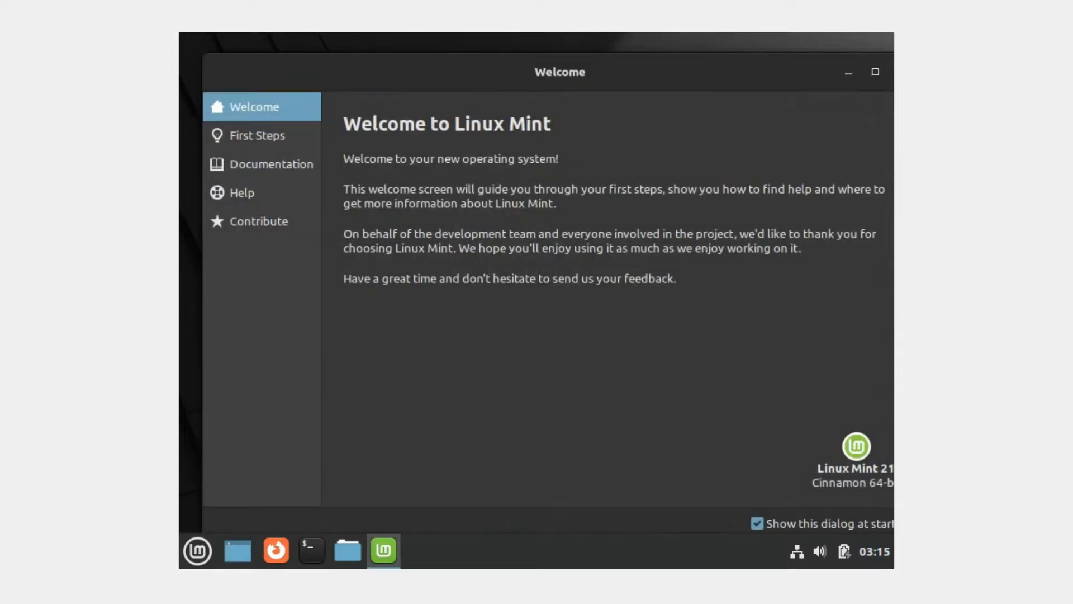
{"action": "mouse_move", "coordinate": [635, 197]}
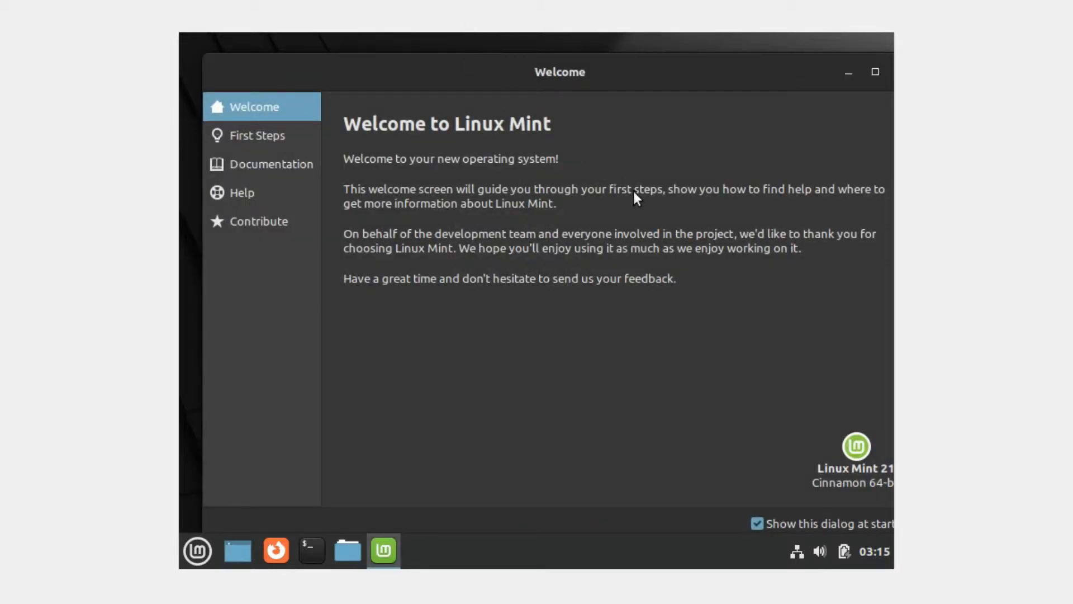
{"action": "left_click", "coordinate": [756, 524]}
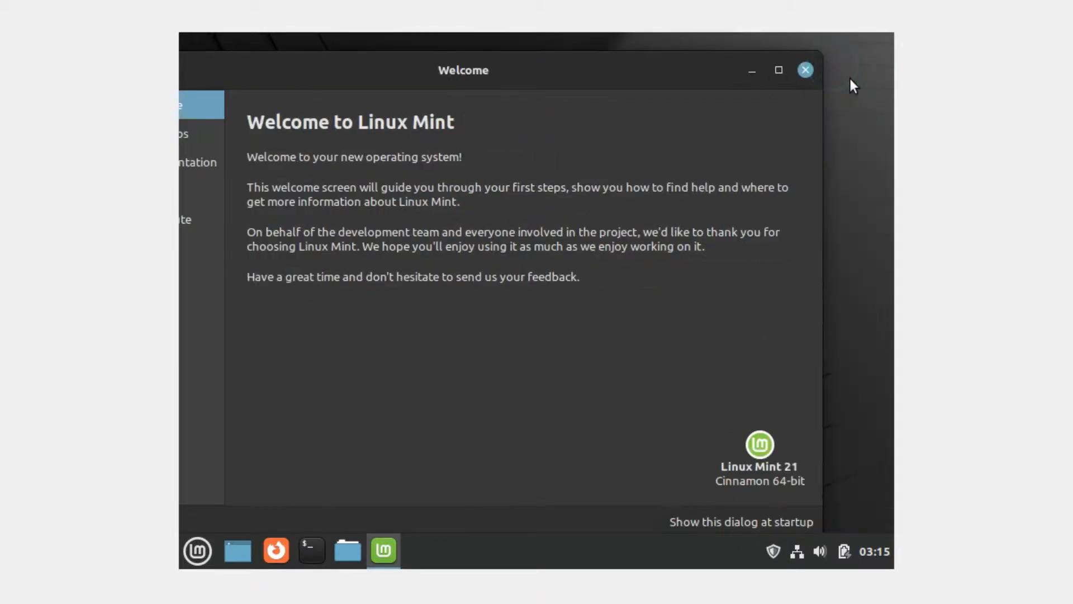
Step: Close the Welcome window and insert the Guest Additions CD image, declining autorun
{"action": "left_click", "coordinate": [805, 70]}
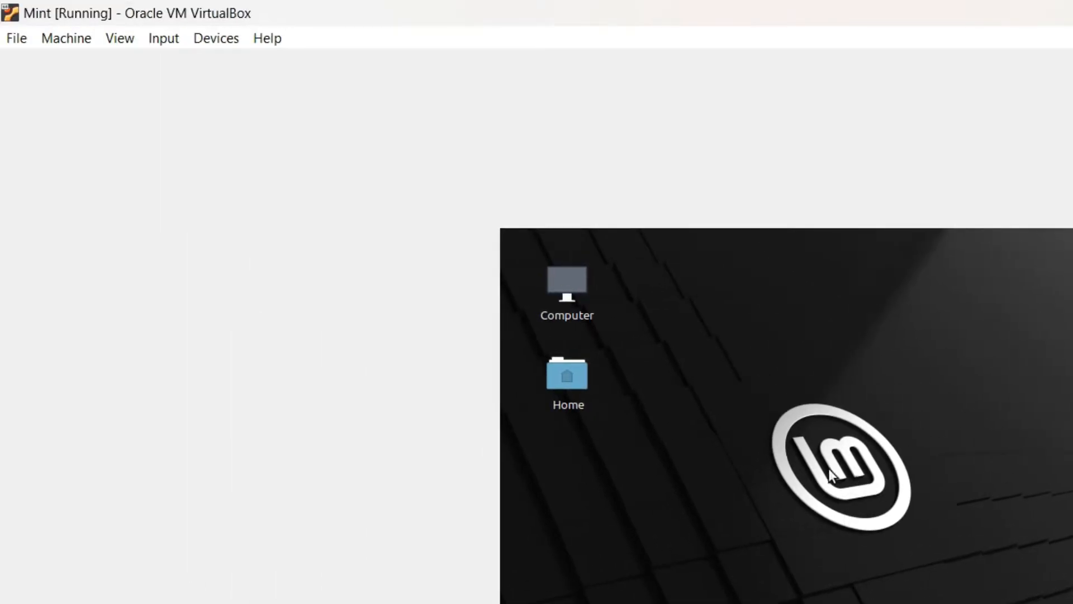
{"action": "left_click", "coordinate": [216, 37]}
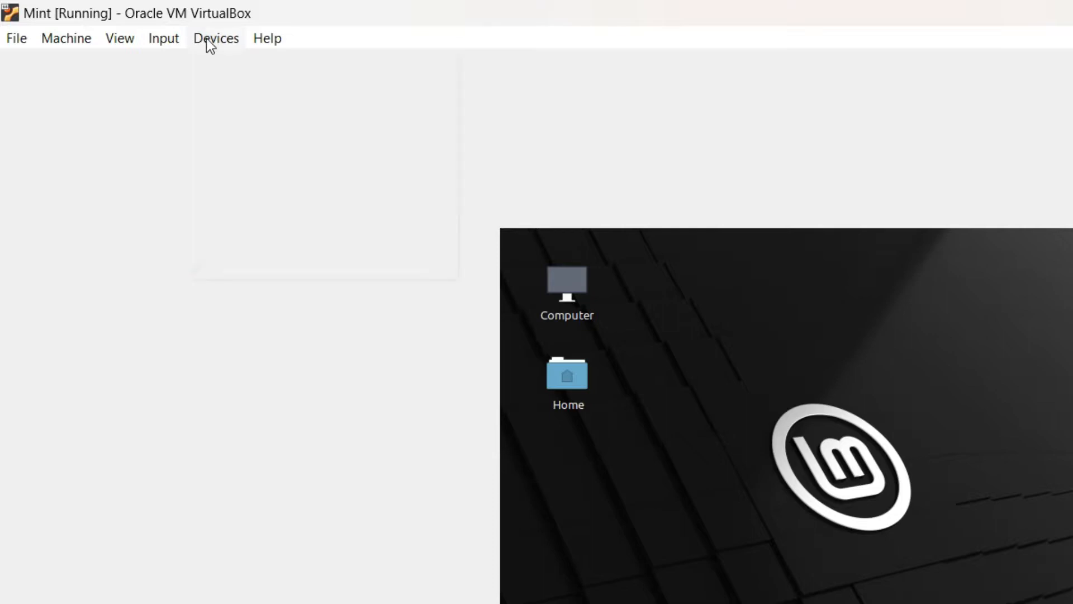
{"action": "left_click", "coordinate": [216, 38]}
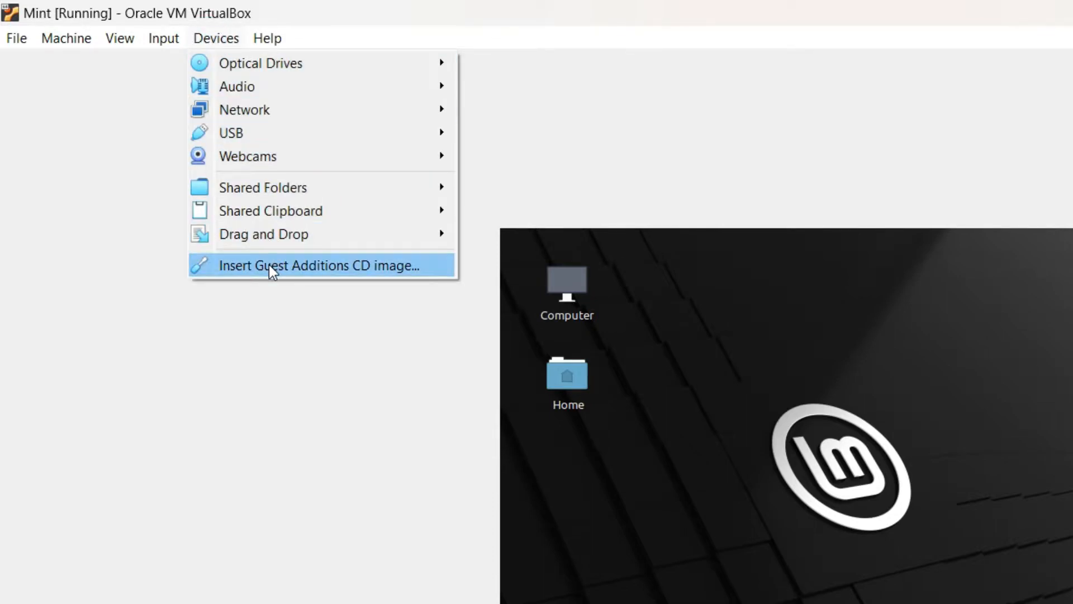
{"action": "left_click", "coordinate": [320, 266]}
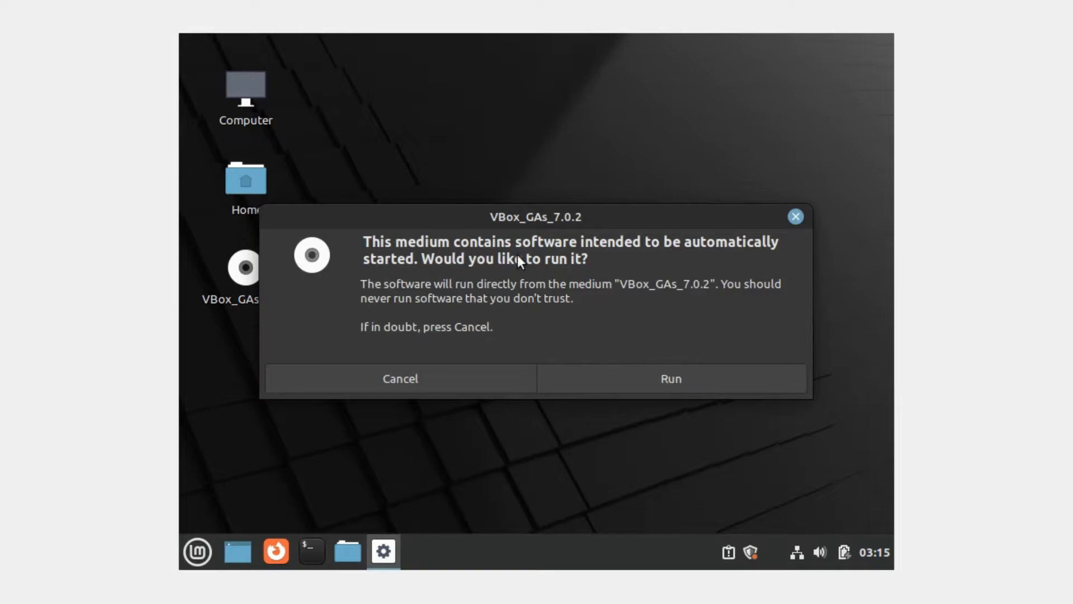
{"action": "mouse_move", "coordinate": [663, 261]}
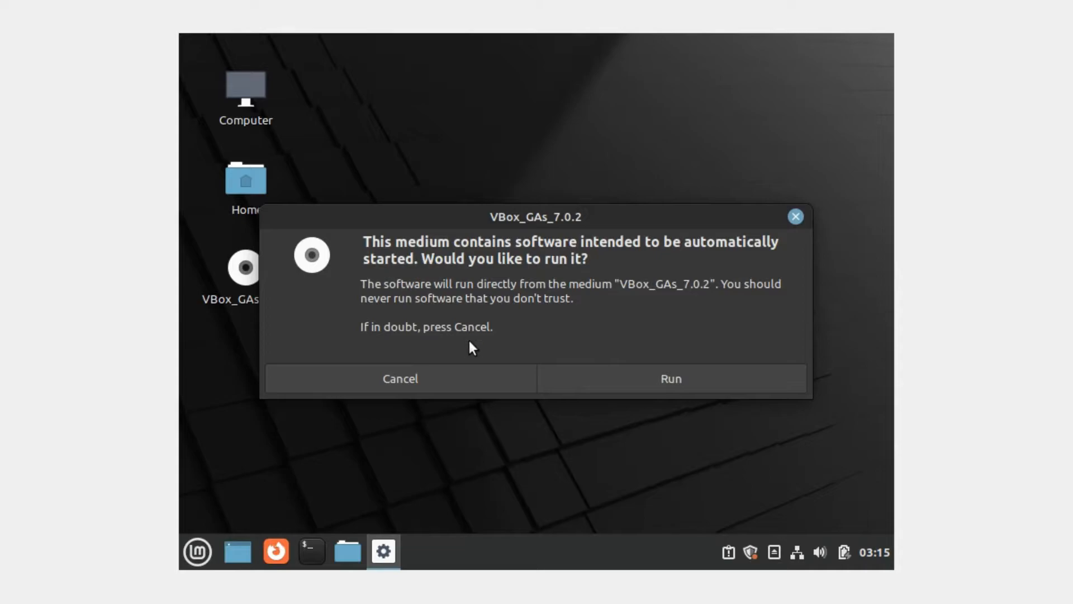
{"action": "left_click", "coordinate": [399, 378]}
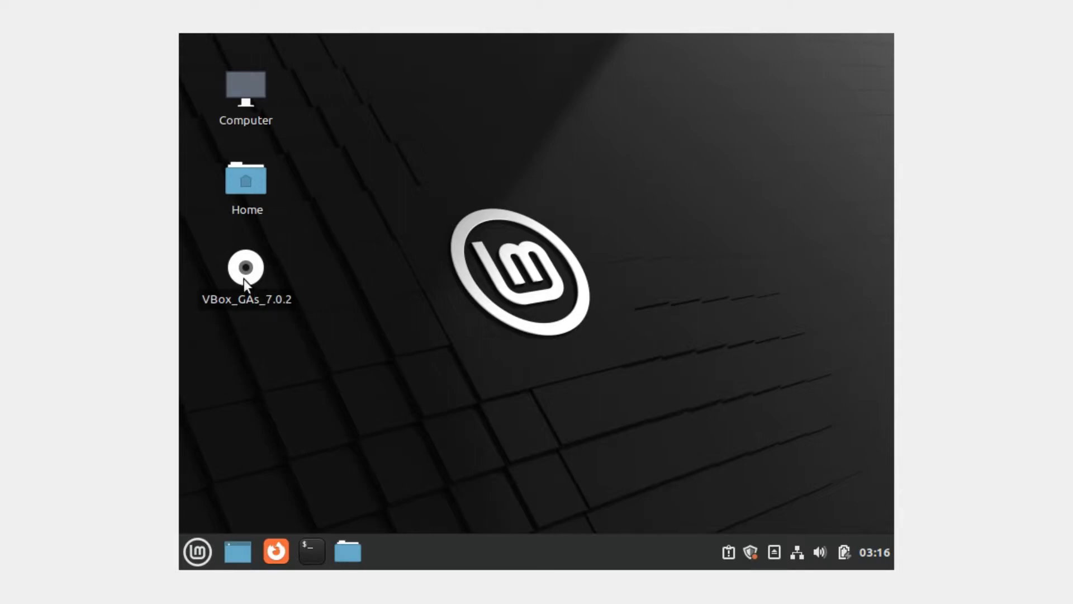
Step: Browse the VBox_GAs_7.0.2 disc contents in Nemo and launch a terminal
{"action": "right_click", "coordinate": [245, 268]}
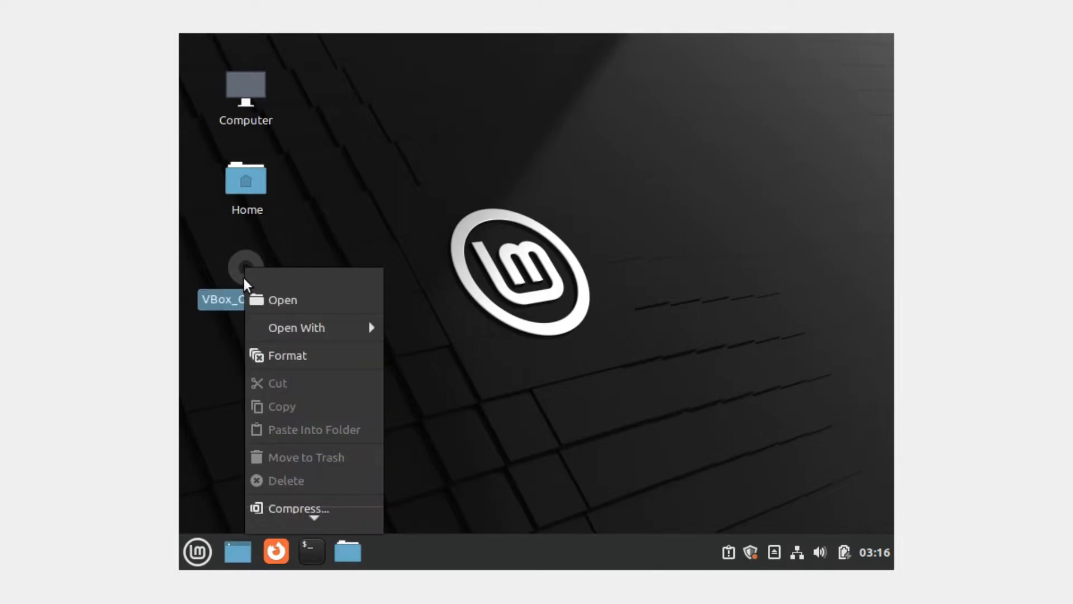
{"action": "mouse_move", "coordinate": [266, 308]}
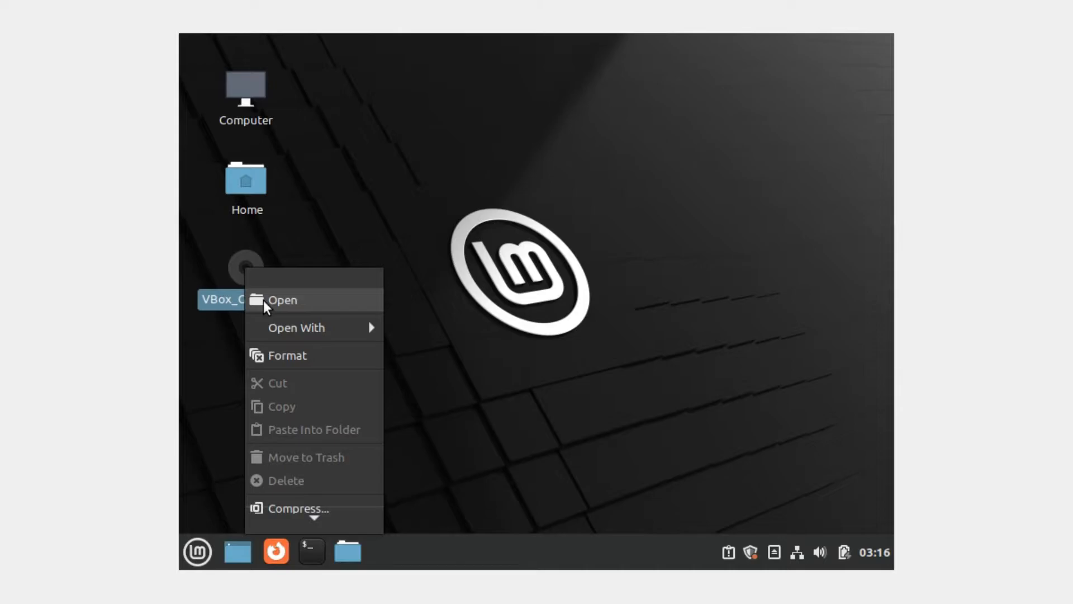
{"action": "left_click", "coordinate": [282, 300]}
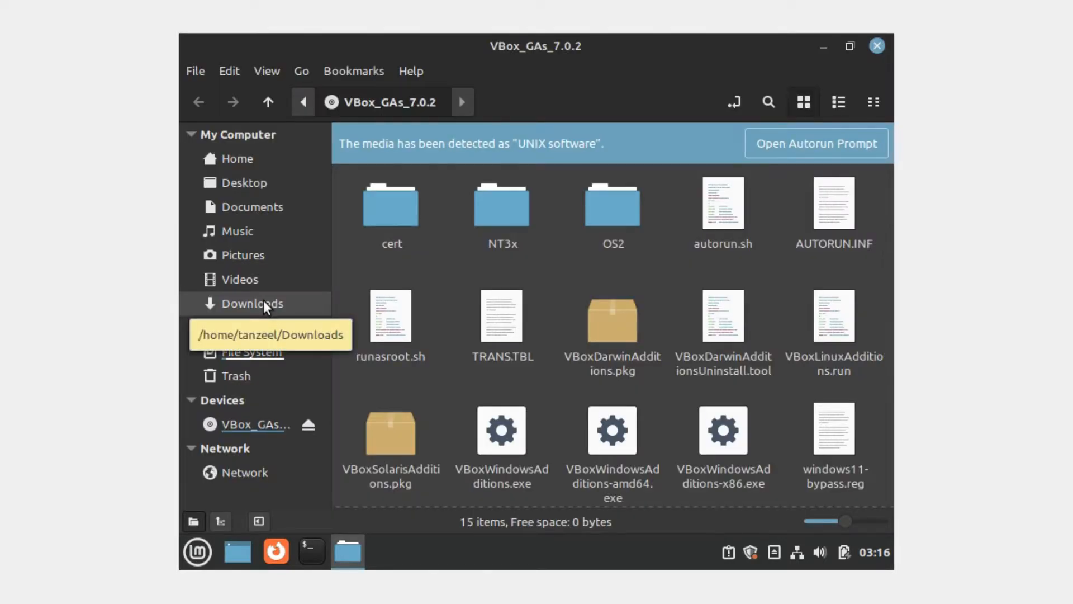
{"action": "mouse_move", "coordinate": [445, 375]}
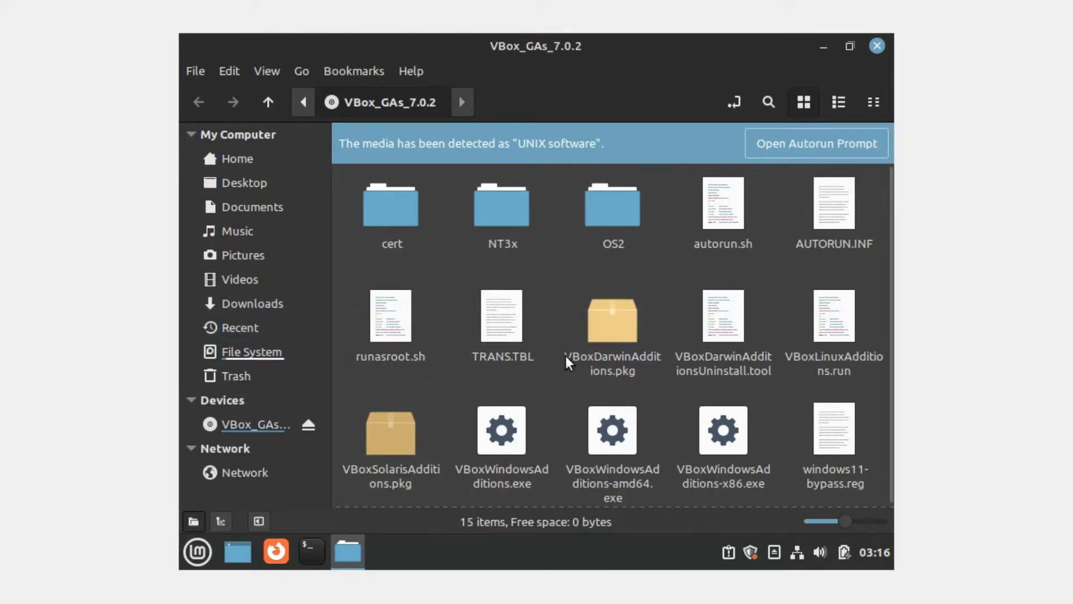
{"action": "mouse_move", "coordinate": [863, 373]}
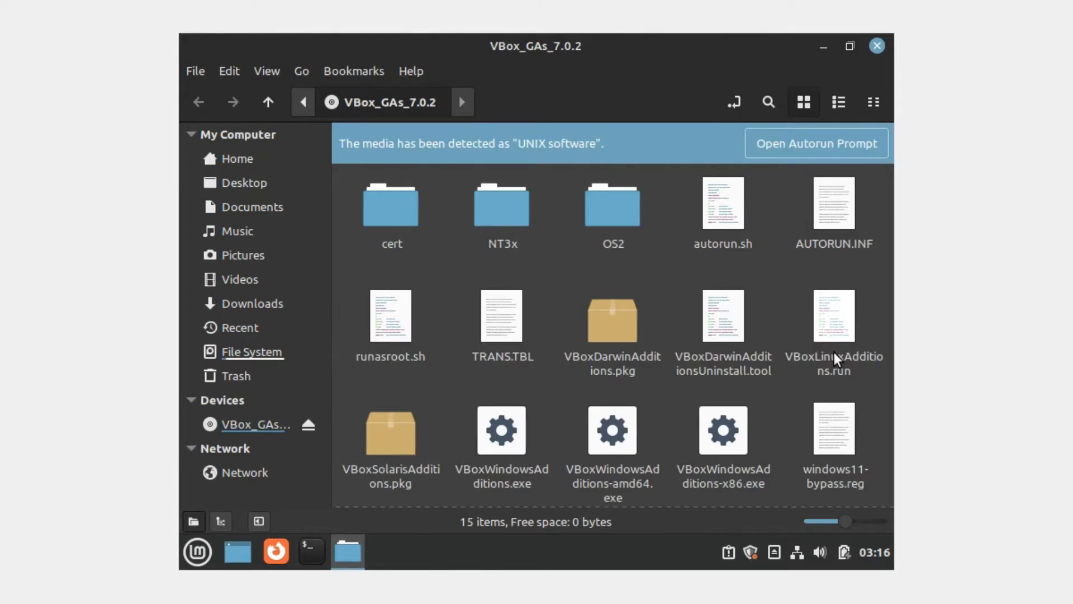
{"action": "left_click", "coordinate": [311, 551]}
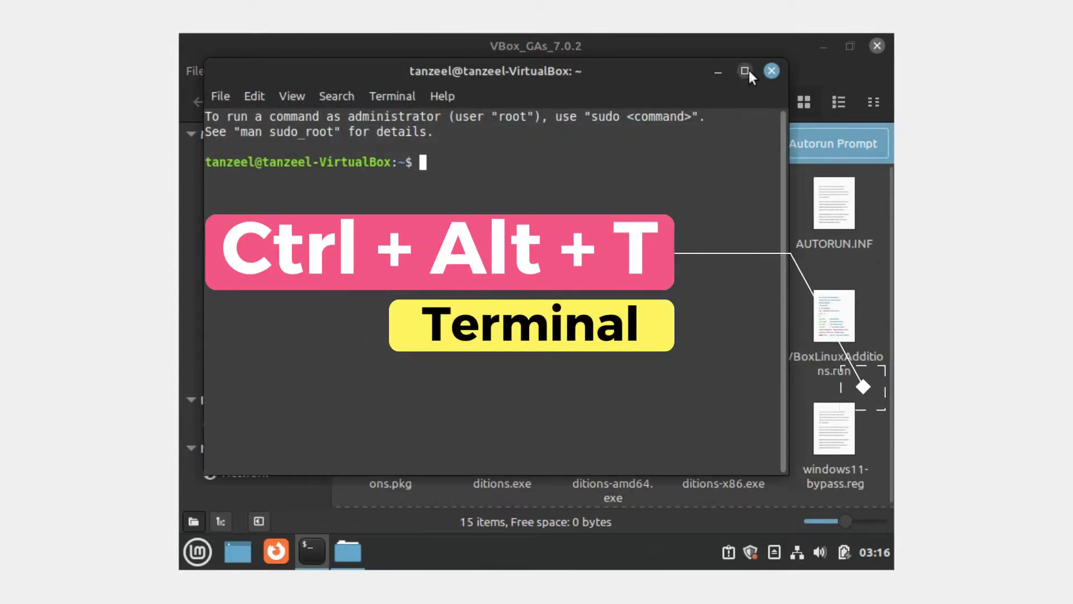
Step: Maximize the terminal and run findmnt to locate the Guest Additions mount path
{"action": "left_click", "coordinate": [745, 70]}
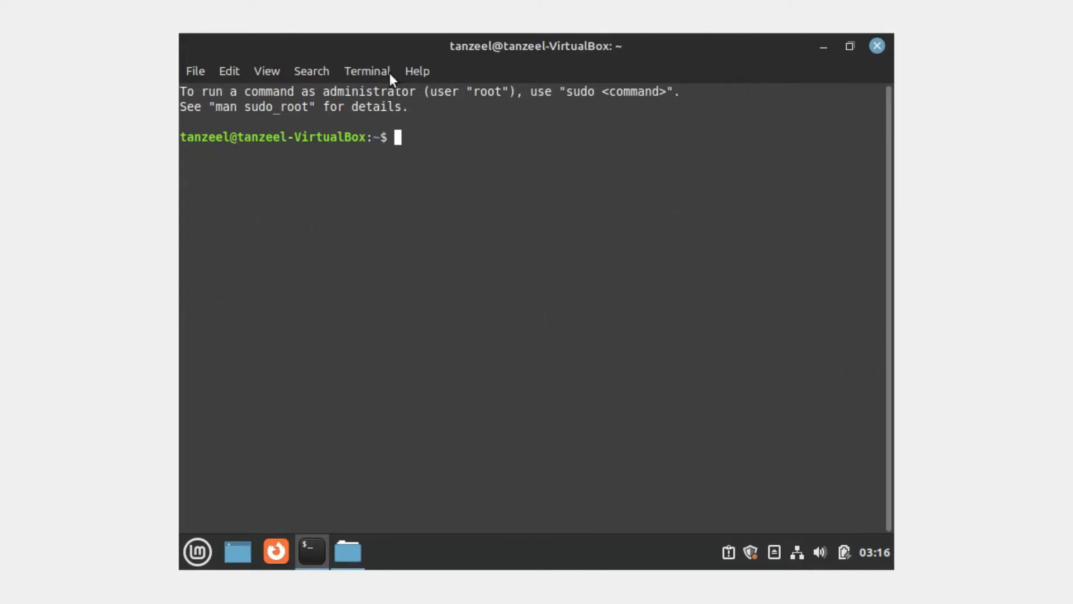
{"action": "left_click", "coordinate": [311, 70]}
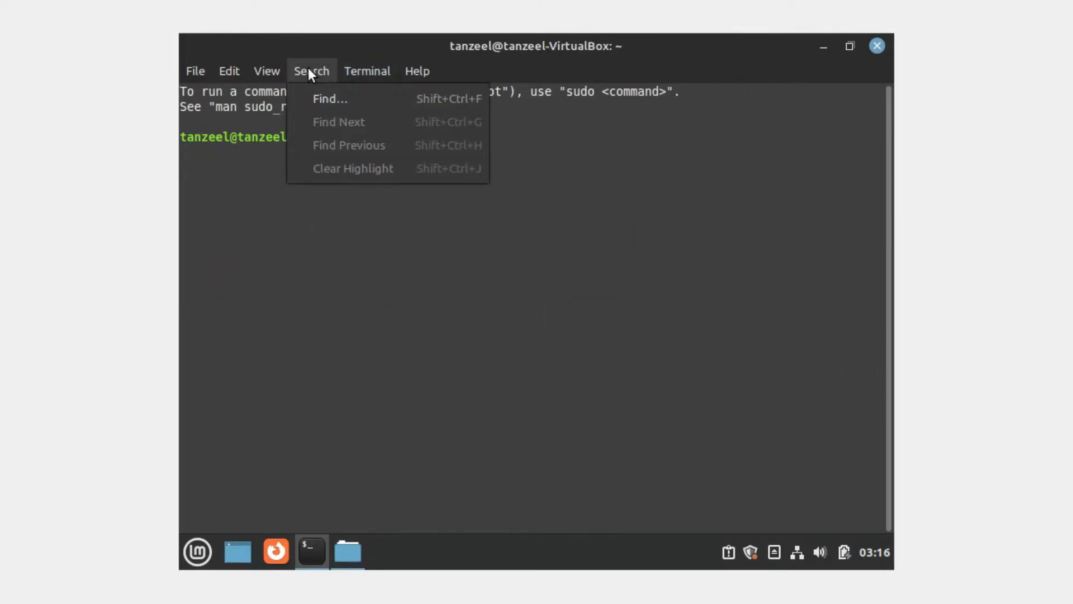
{"action": "left_click", "coordinate": [267, 70]}
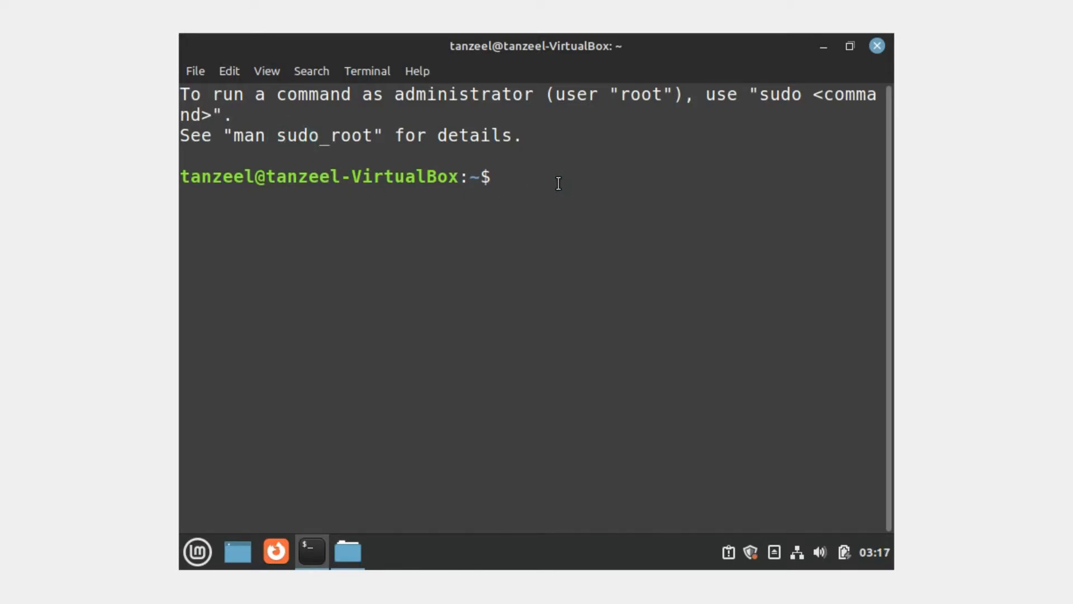
{"action": "type", "text": "findmnt"}
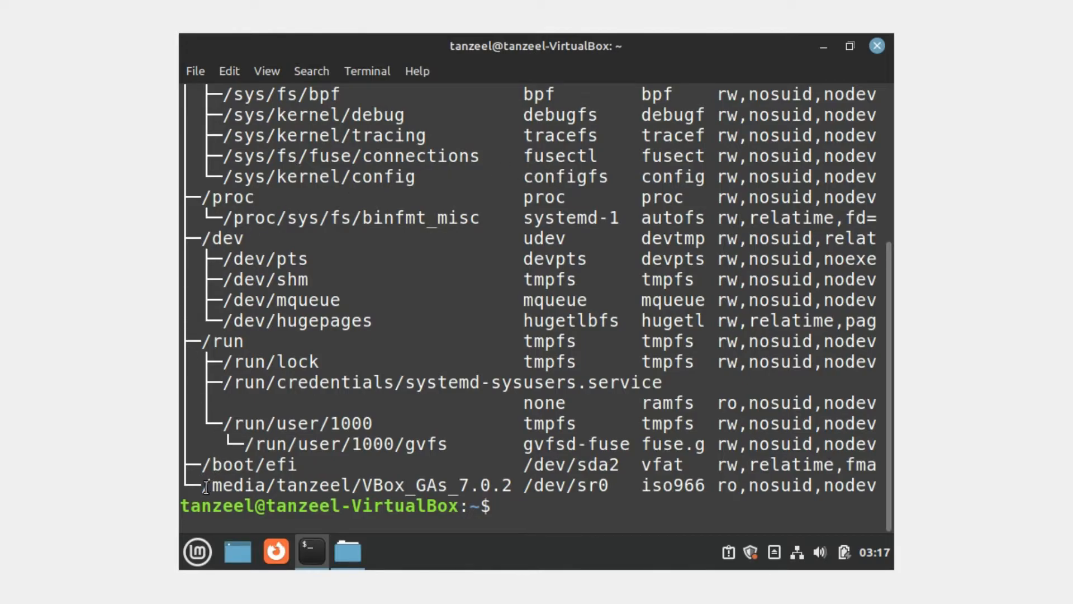
Step: Copy the /media/tanzeel/VBox_GAs_7.0.2 mount path and paste it after sudo
{"action": "left_click_drag", "start_coordinate": [202, 485], "coordinate": [470, 485]}
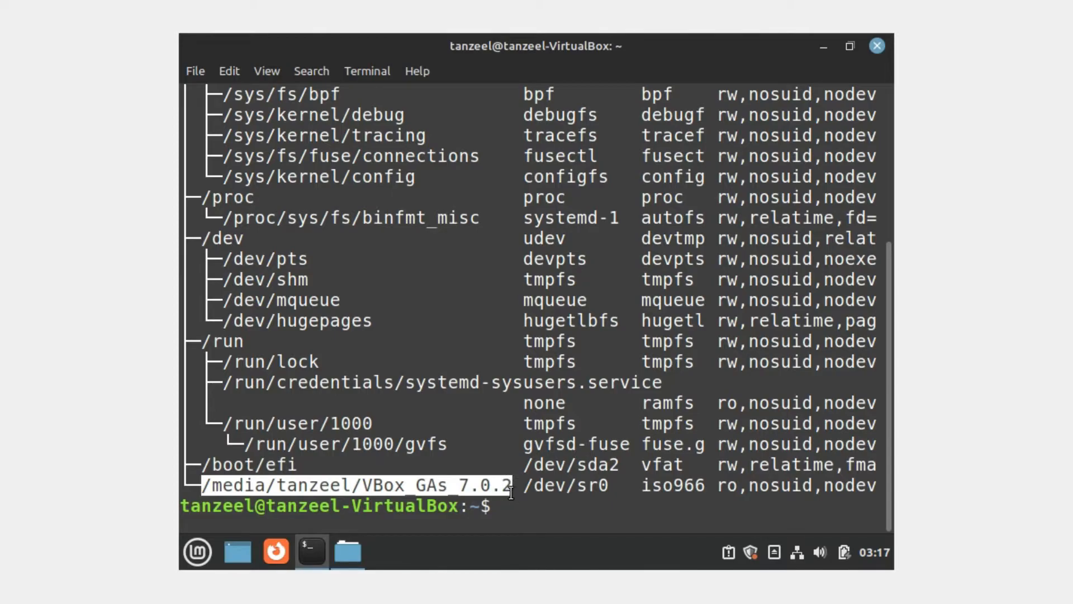
{"action": "right_click", "coordinate": [500, 482]}
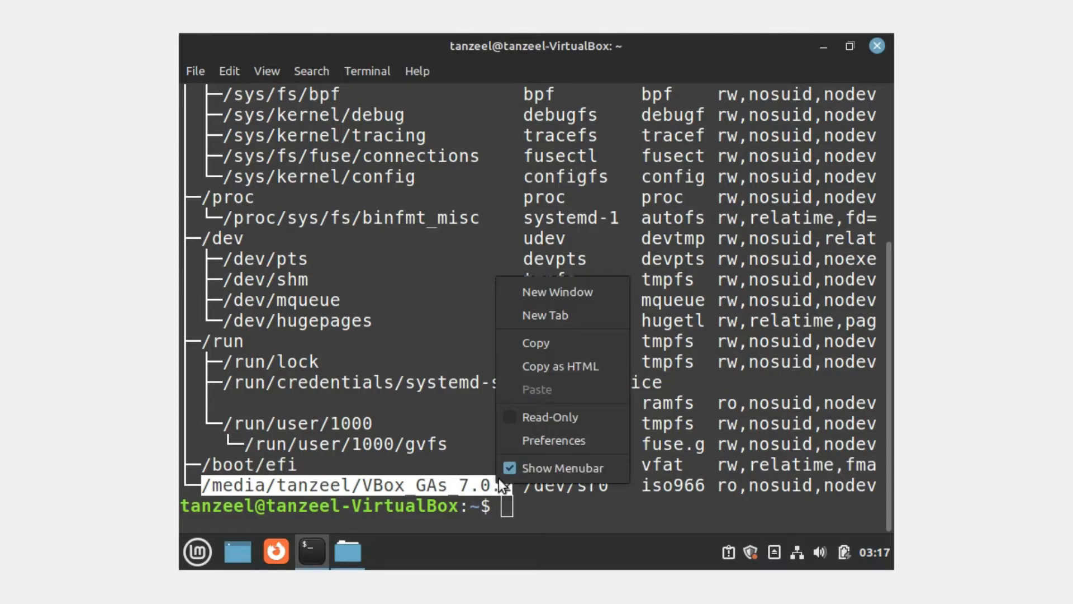
{"action": "mouse_move", "coordinate": [537, 343]}
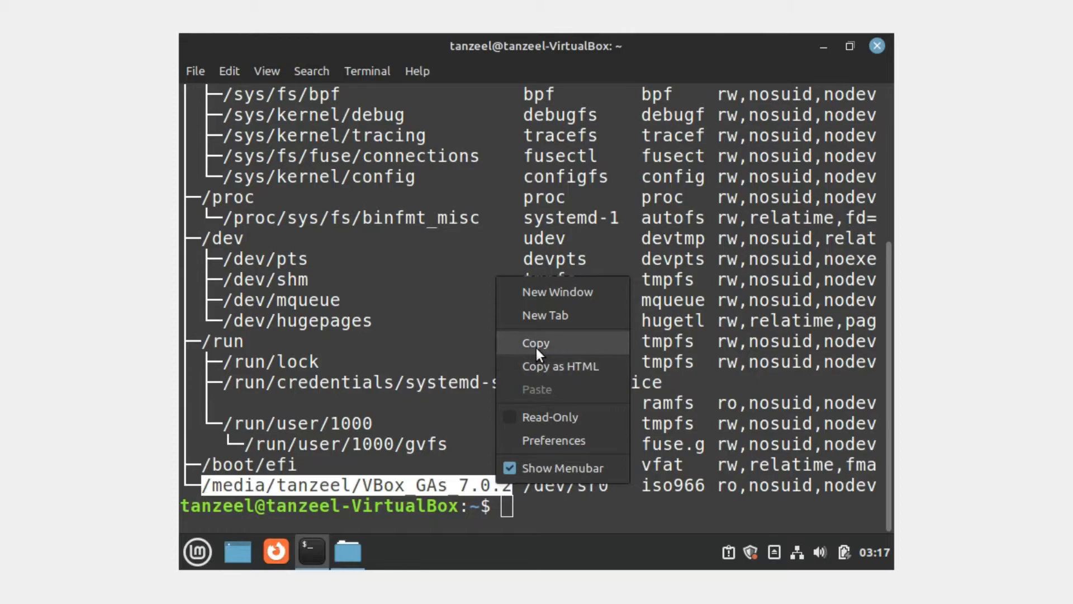
{"action": "left_click", "coordinate": [536, 342]}
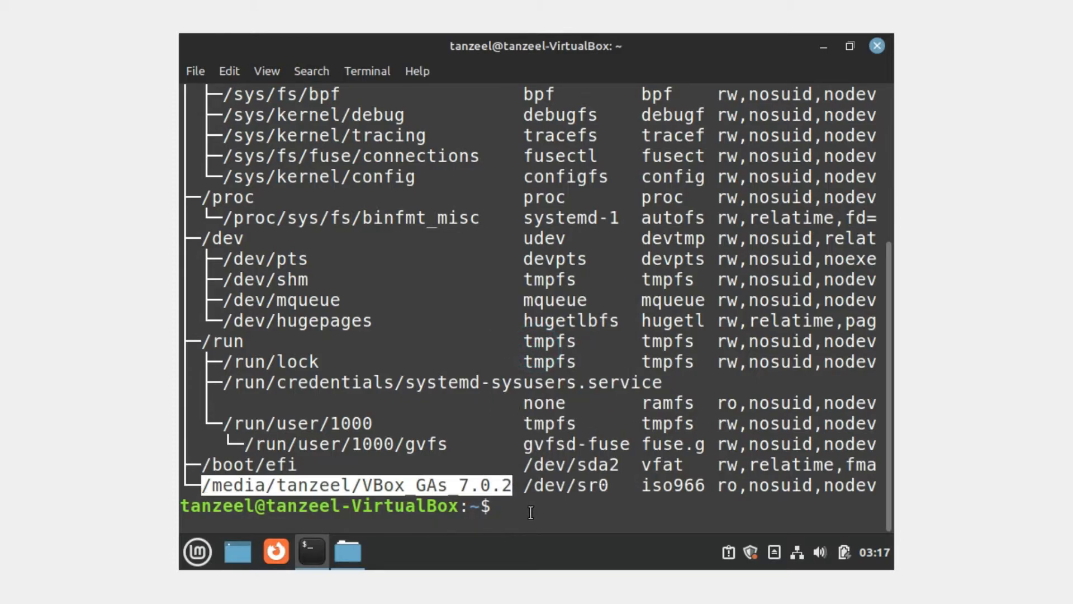
{"action": "type", "text": "sudo"}
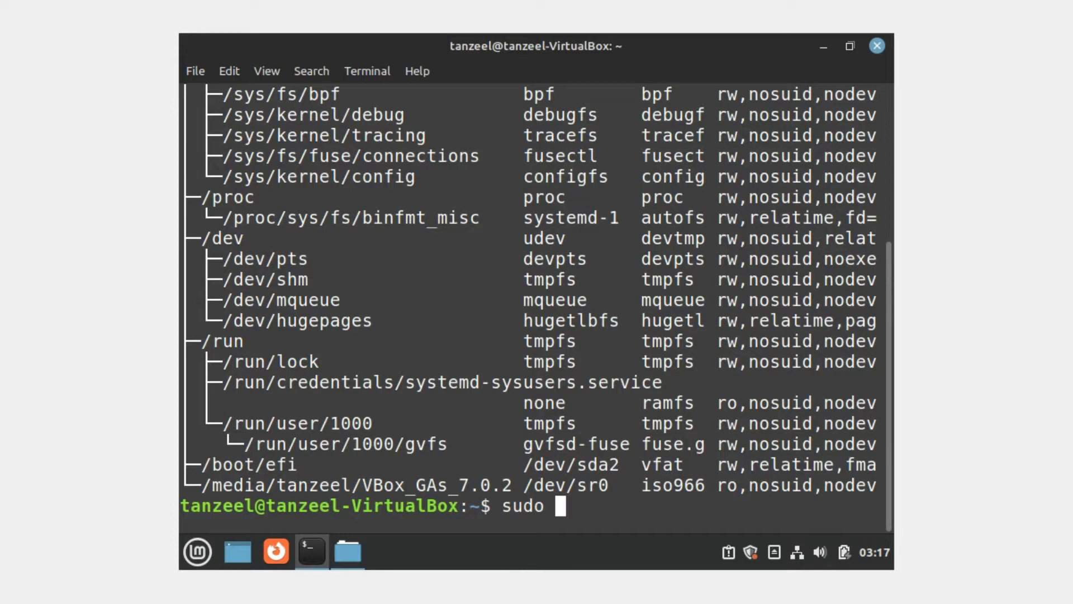
{"action": "right_click", "coordinate": [565, 506]}
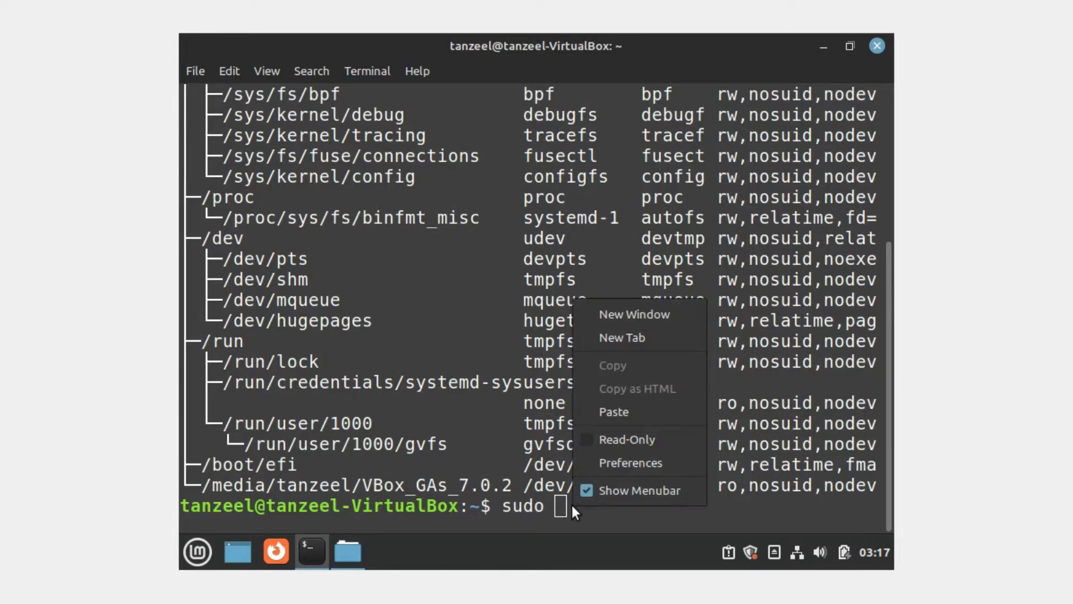
{"action": "left_click", "coordinate": [613, 411]}
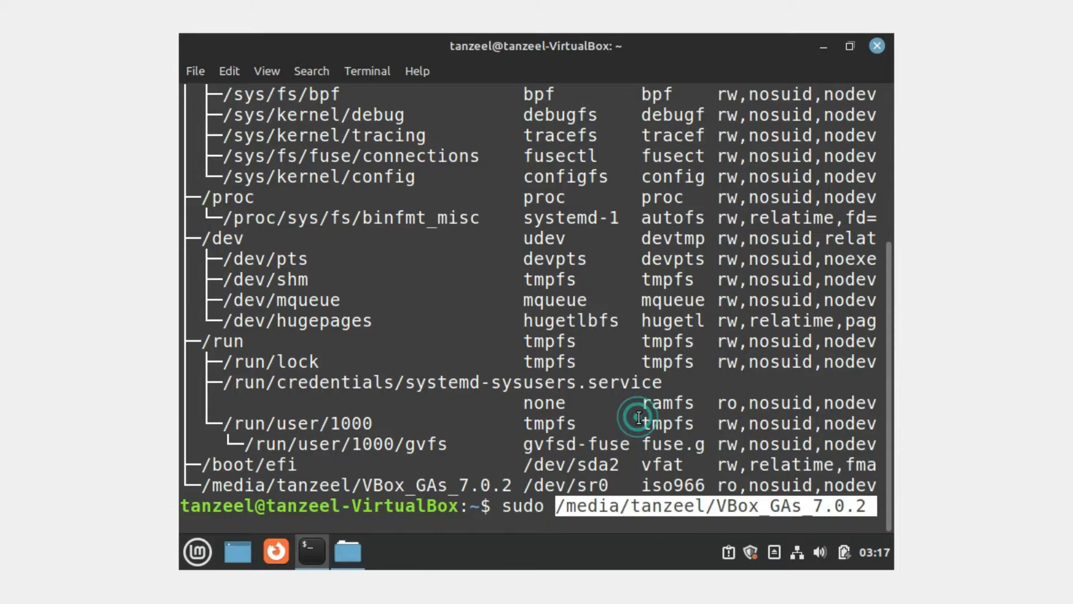
Step: Append /VBoxLinuxAdditions.run to the command and run it, reaching the password prompt
{"action": "left_click", "coordinate": [638, 417]}
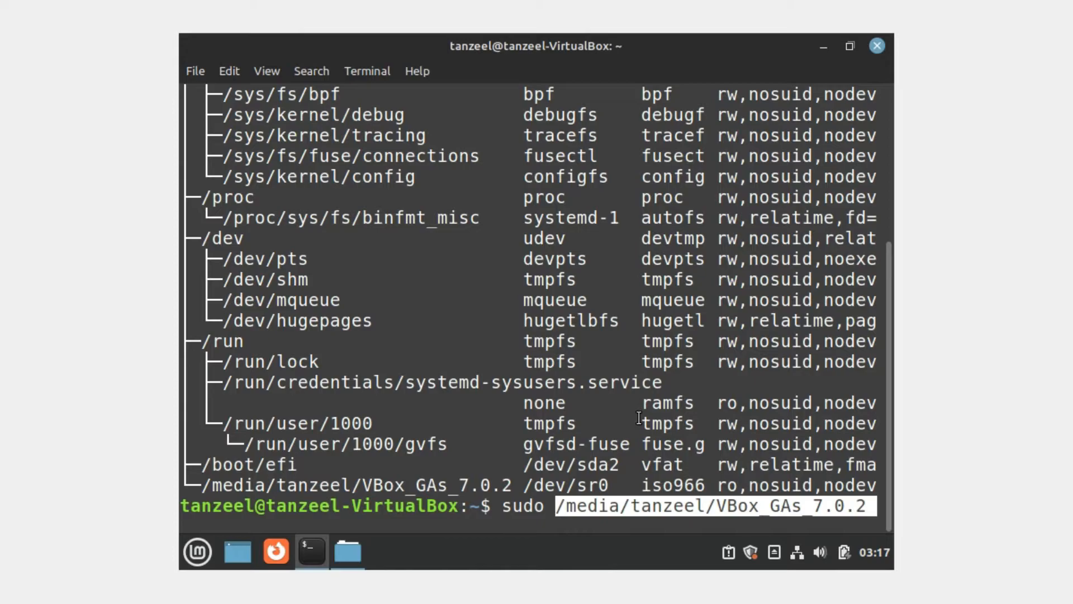
{"action": "type", "text": "/"}
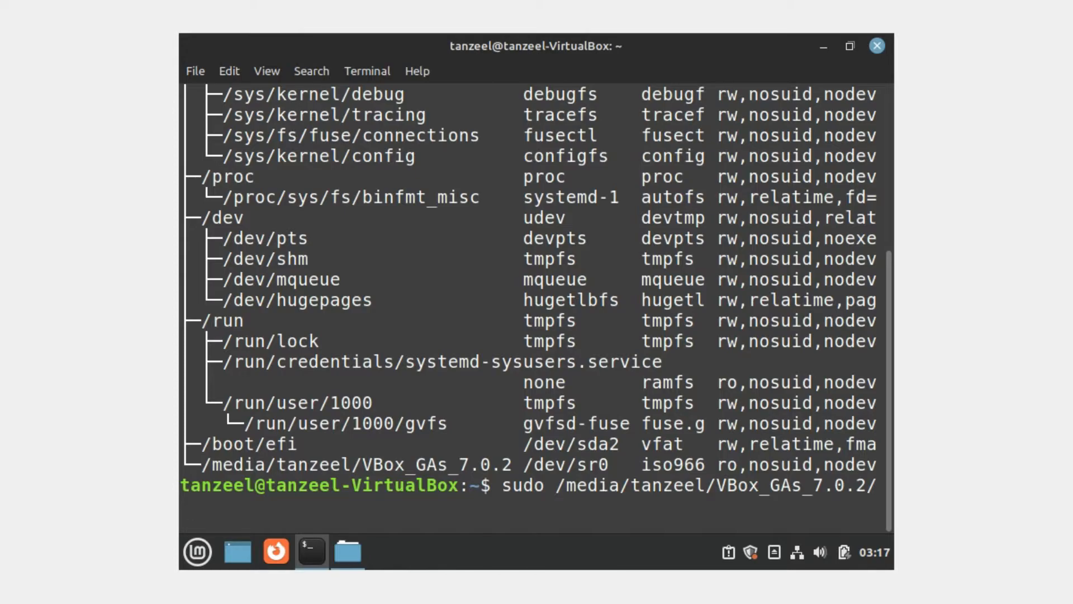
{"action": "type", "text": "VBox"}
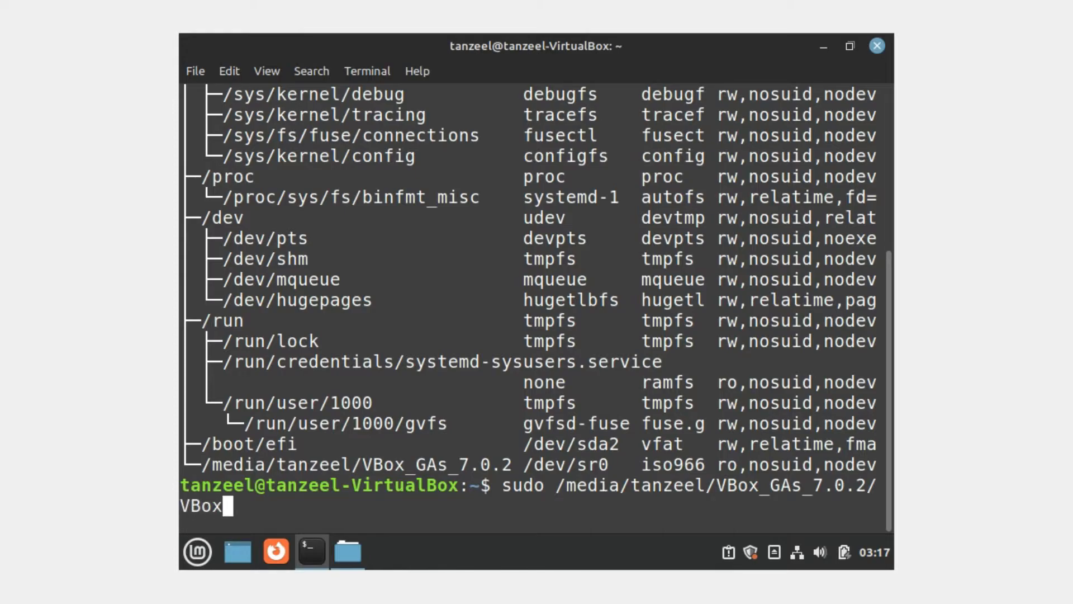
{"action": "type", "text": "LinuxA"}
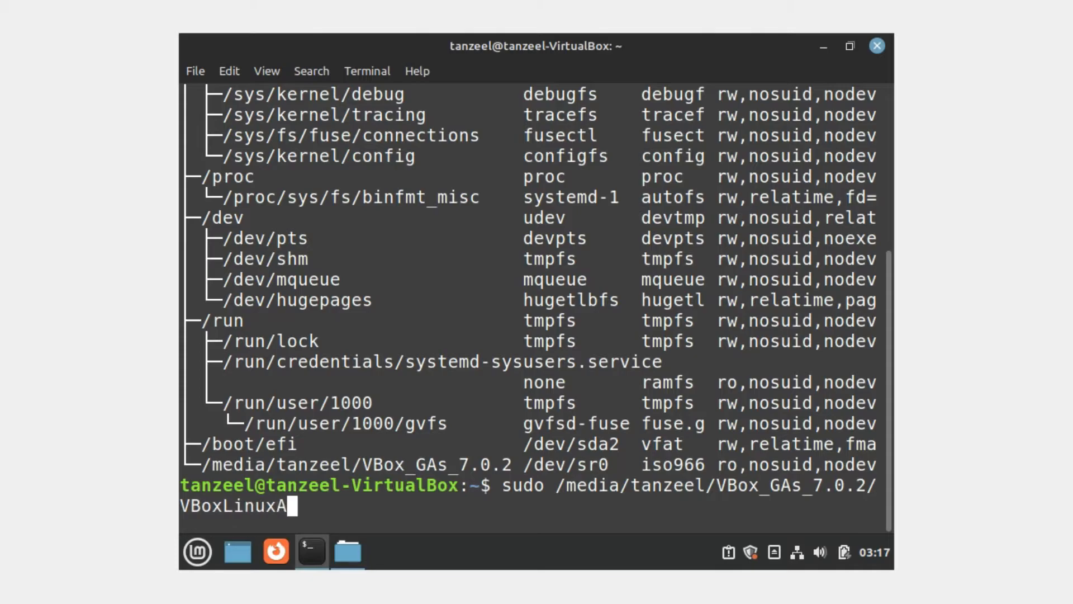
{"action": "type", "text": "dditio"}
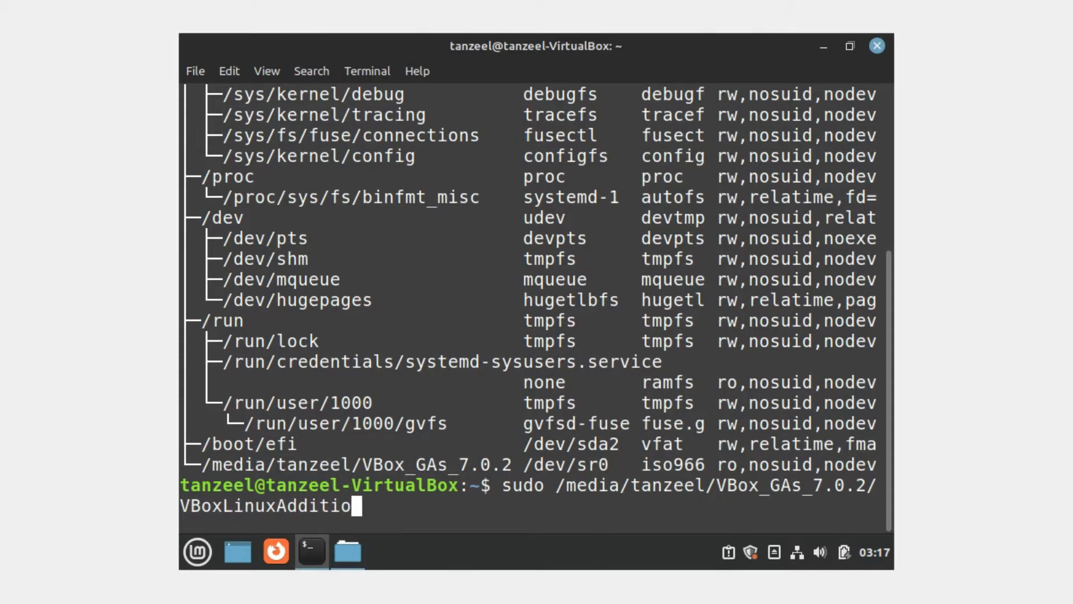
{"action": "type", "text": "ns.run"}
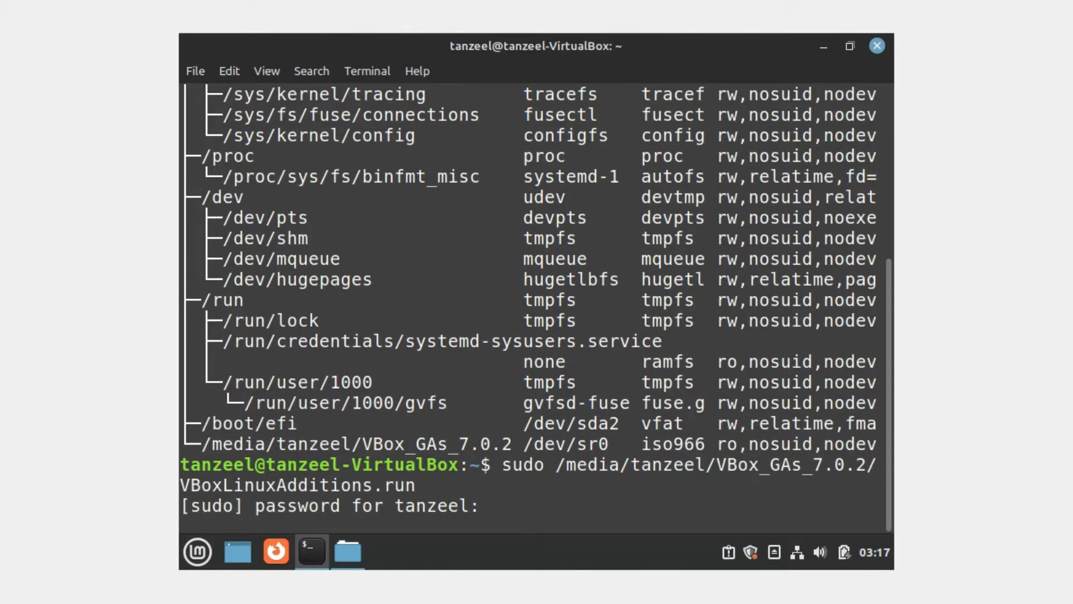
Step: Enter the sudo password and let the installer build the kernel modules
{"action": "type", "text": "*"}
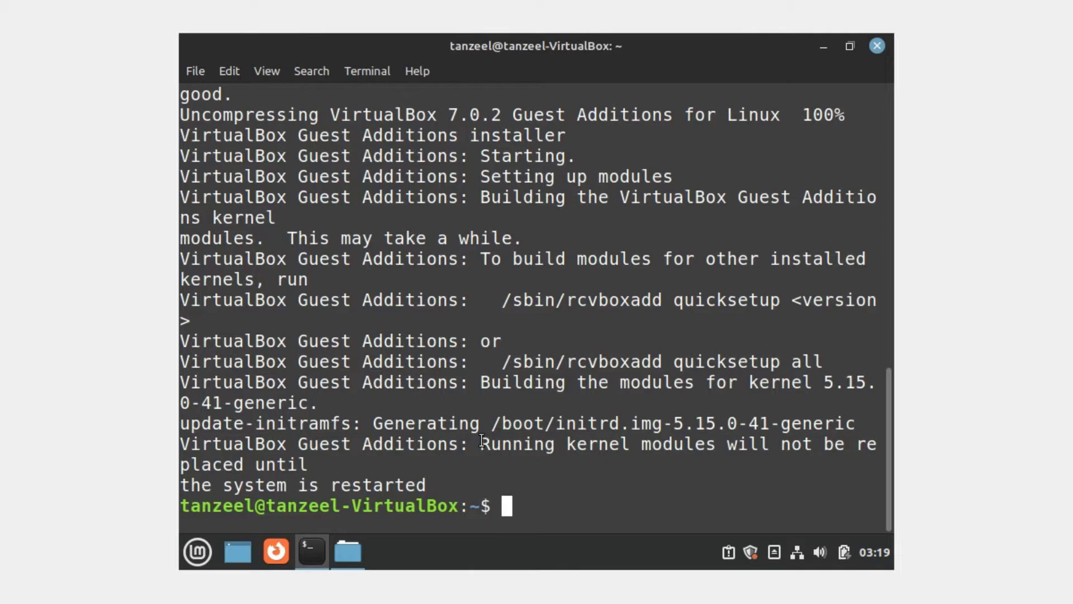
{"action": "double_click", "coordinate": [515, 443]}
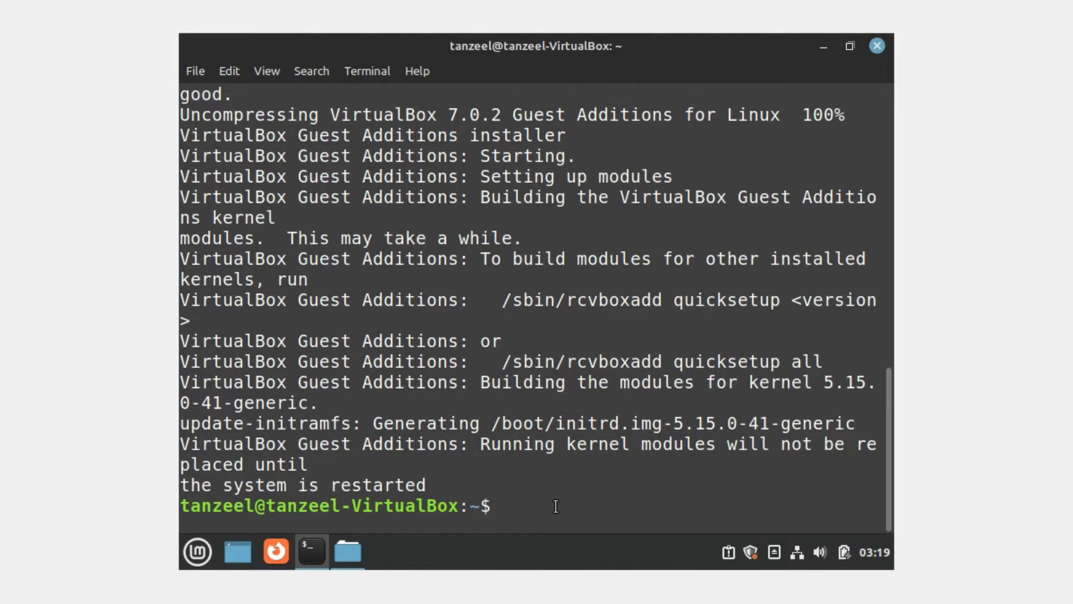
Step: Run reboot in the terminal to restart Linux Mint
{"action": "type", "text": "r"}
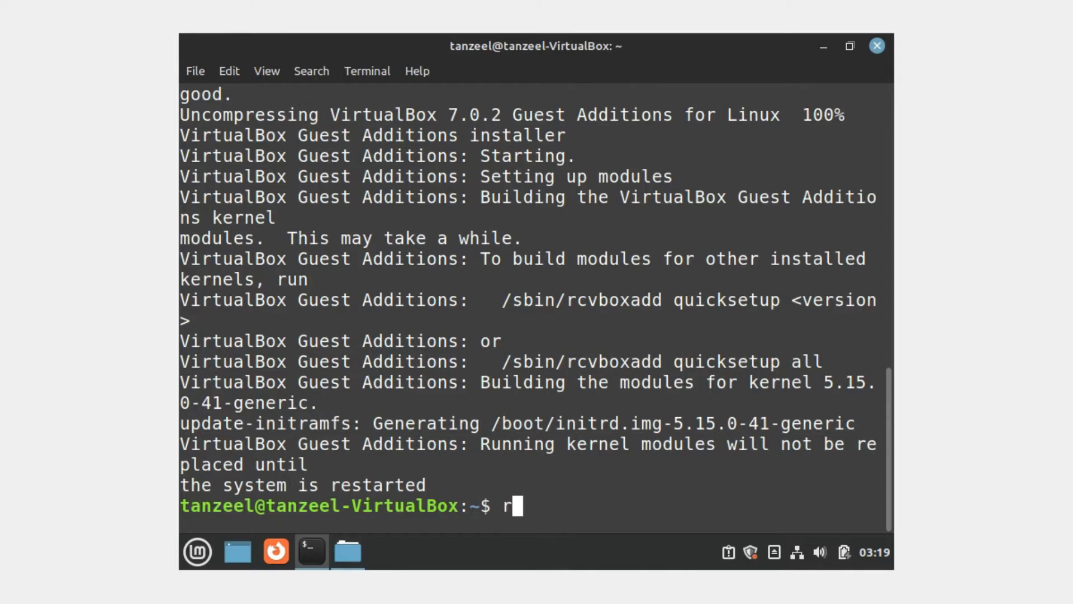
{"action": "type", "text": "eboot"}
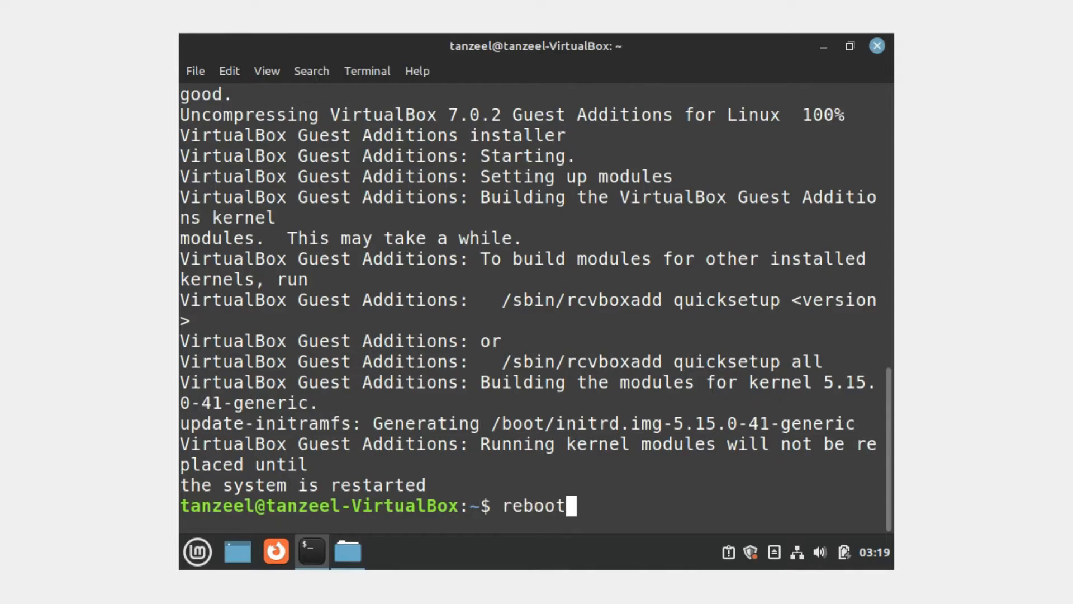
{"action": "key", "text": "Return"}
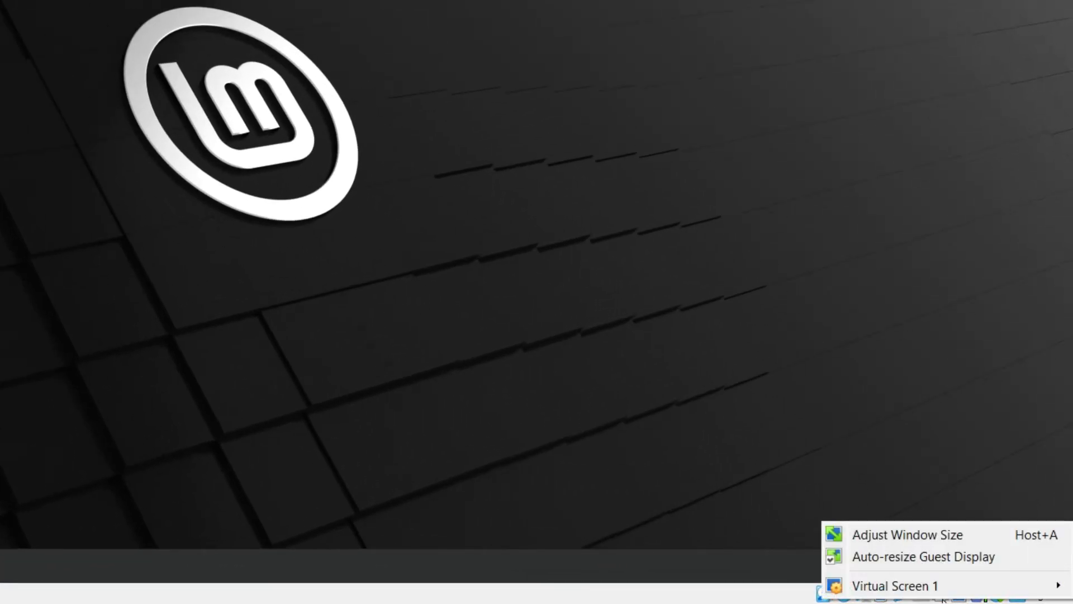
{"action": "mouse_move", "coordinate": [894, 585]}
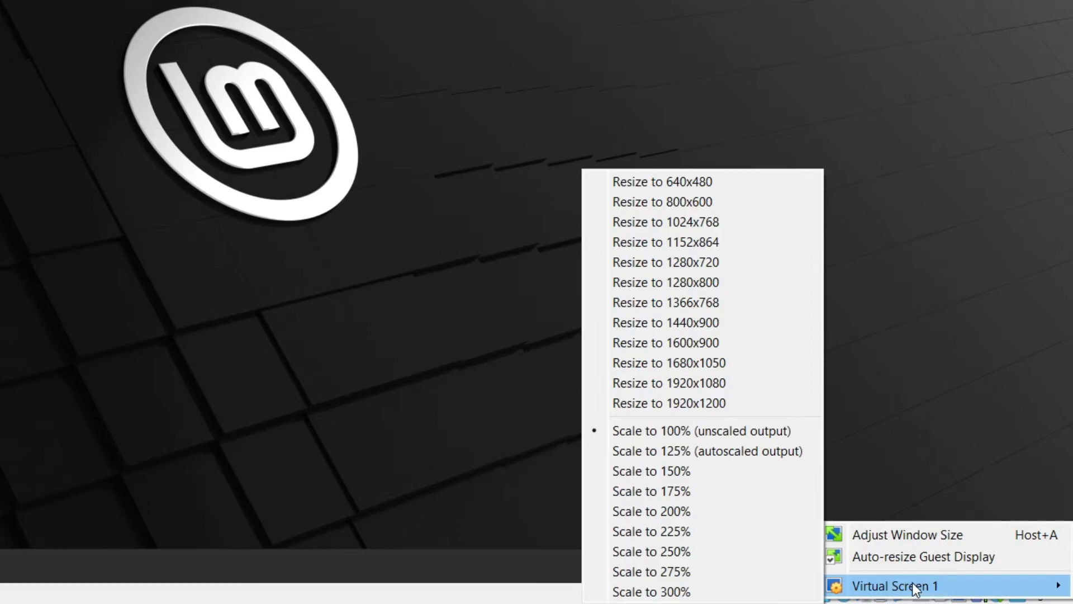
{"action": "mouse_move", "coordinate": [688, 181]}
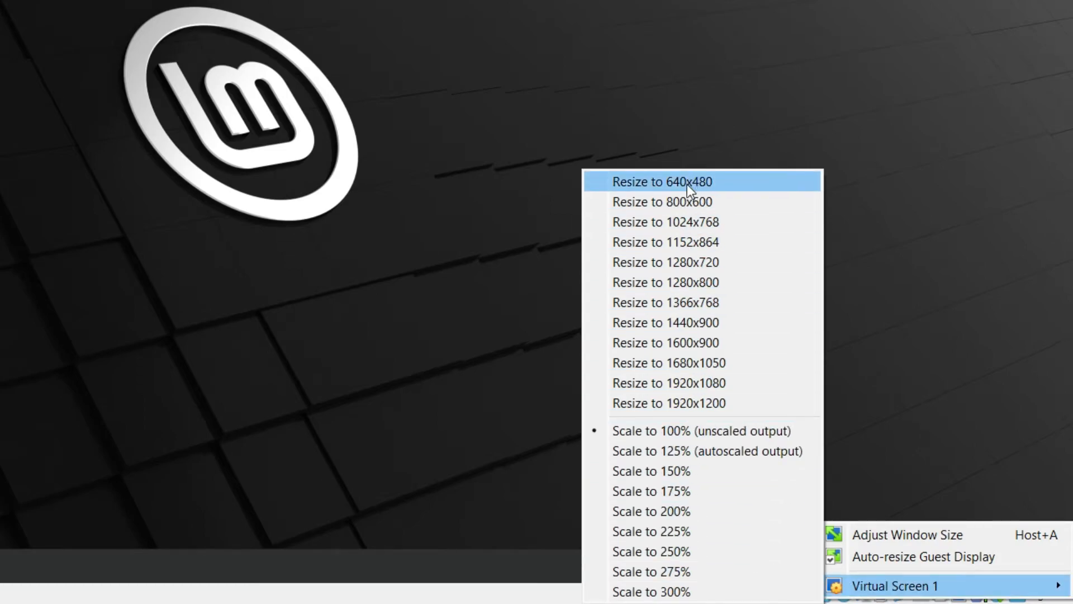
{"action": "mouse_move", "coordinate": [684, 402]}
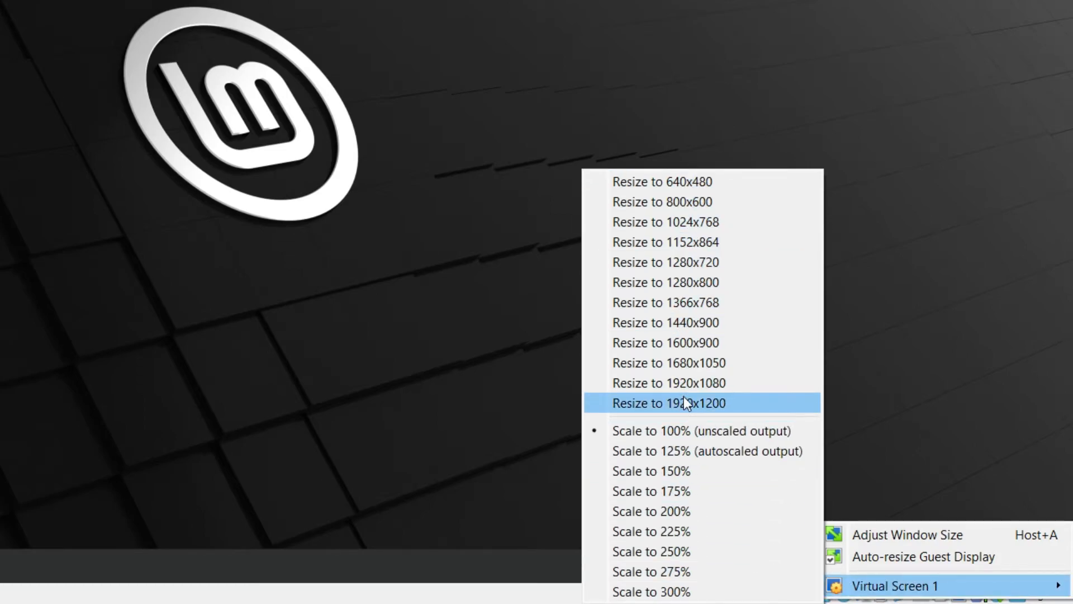
{"action": "mouse_move", "coordinate": [692, 382]}
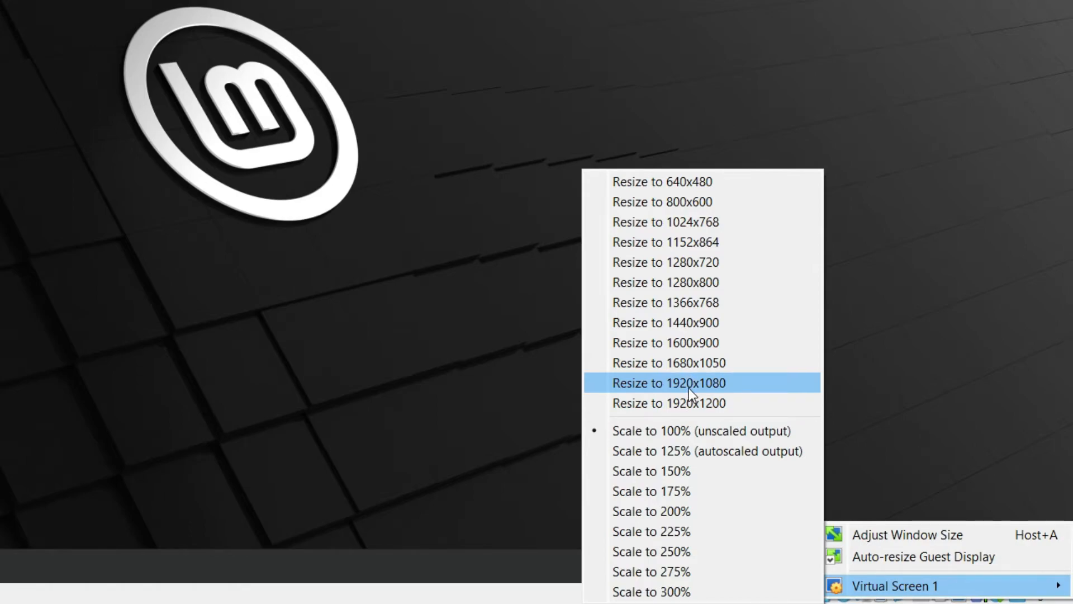
Step: Resize Virtual Screen 1 to 1920x1080
{"action": "left_click", "coordinate": [669, 382]}
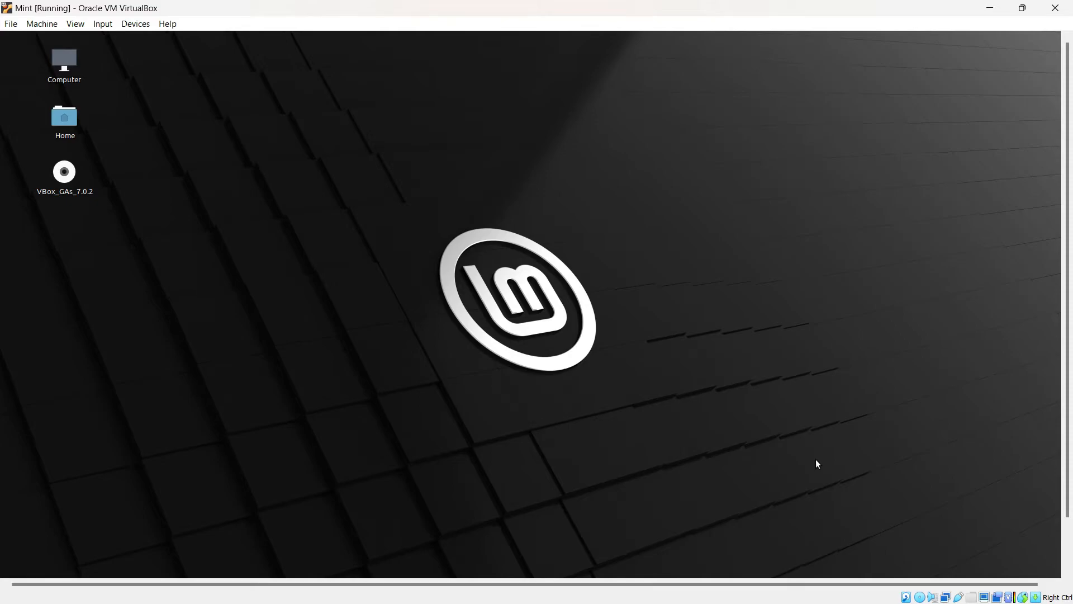
{"action": "mouse_move", "coordinate": [2, 468]}
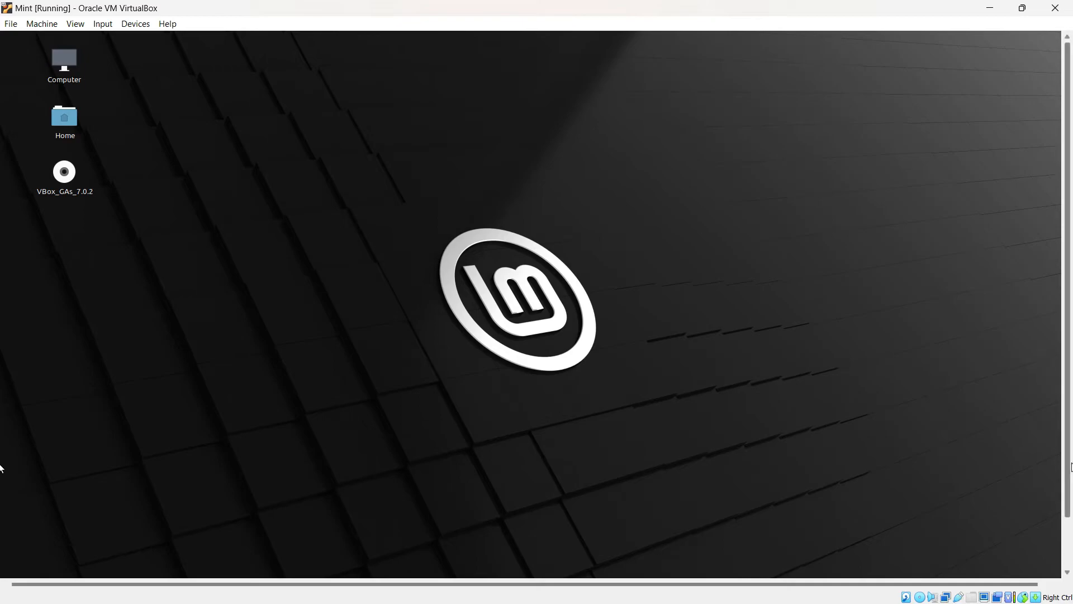
{"action": "mouse_move", "coordinate": [1051, 421]}
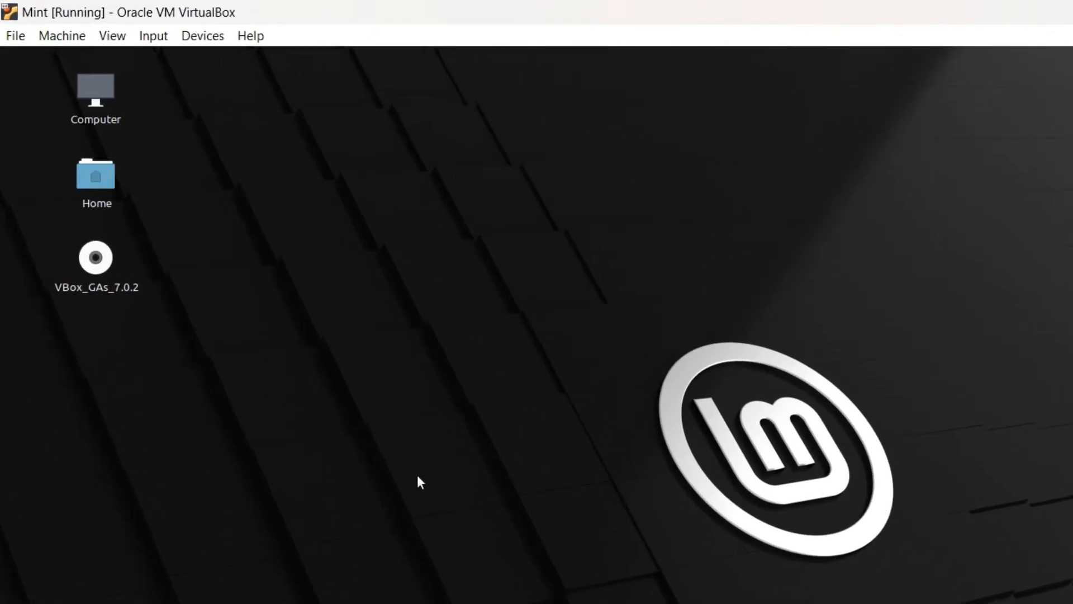
Step: Switch the VM to Full-screen Mode from the View menu and confirm
{"action": "left_click", "coordinate": [111, 36]}
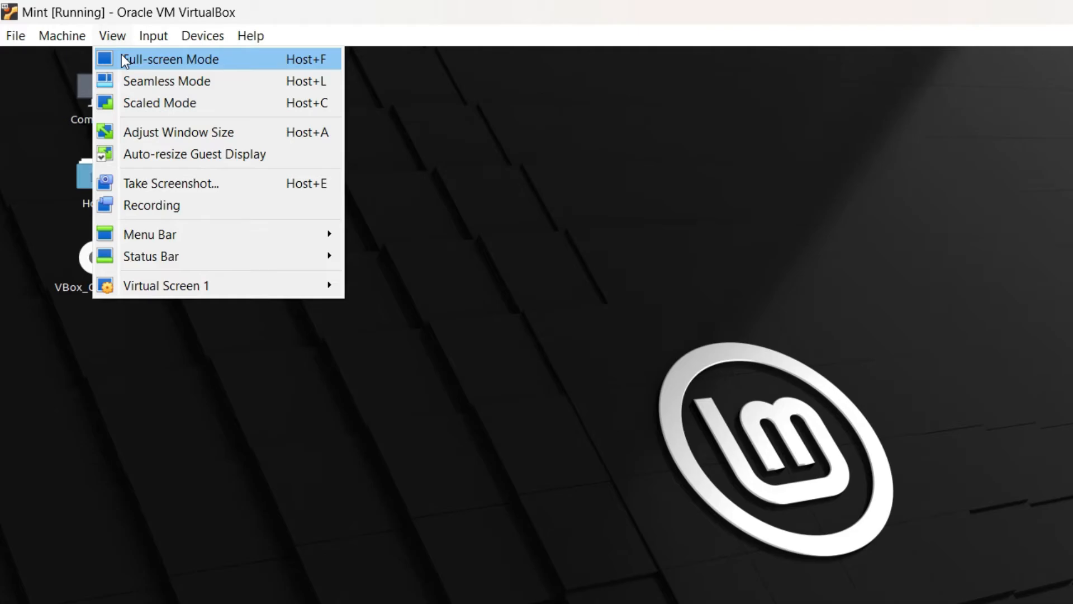
{"action": "left_click", "coordinate": [170, 58]}
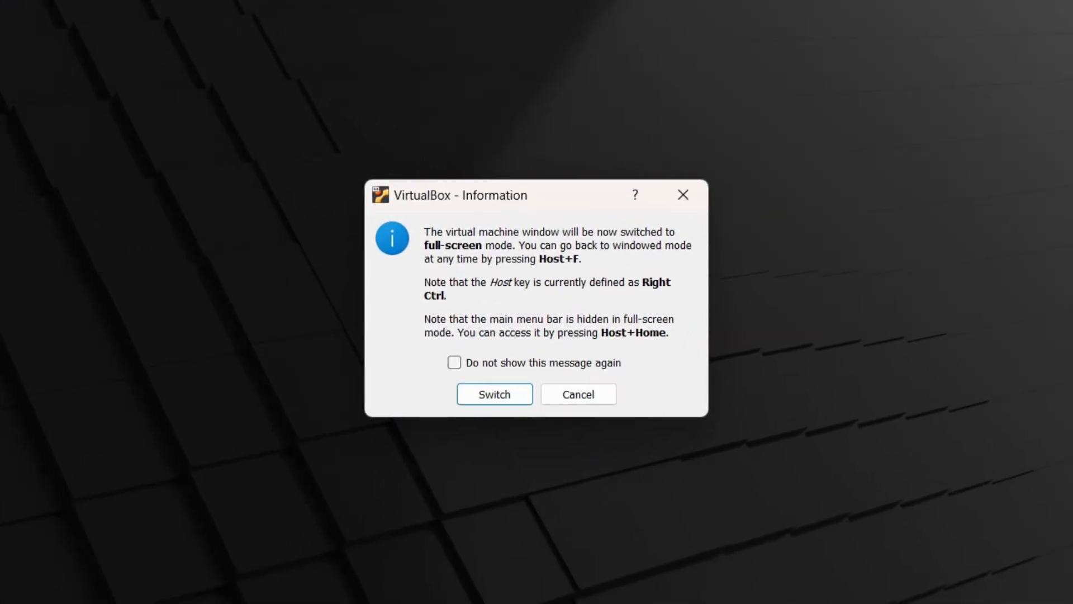
{"action": "mouse_move", "coordinate": [494, 395]}
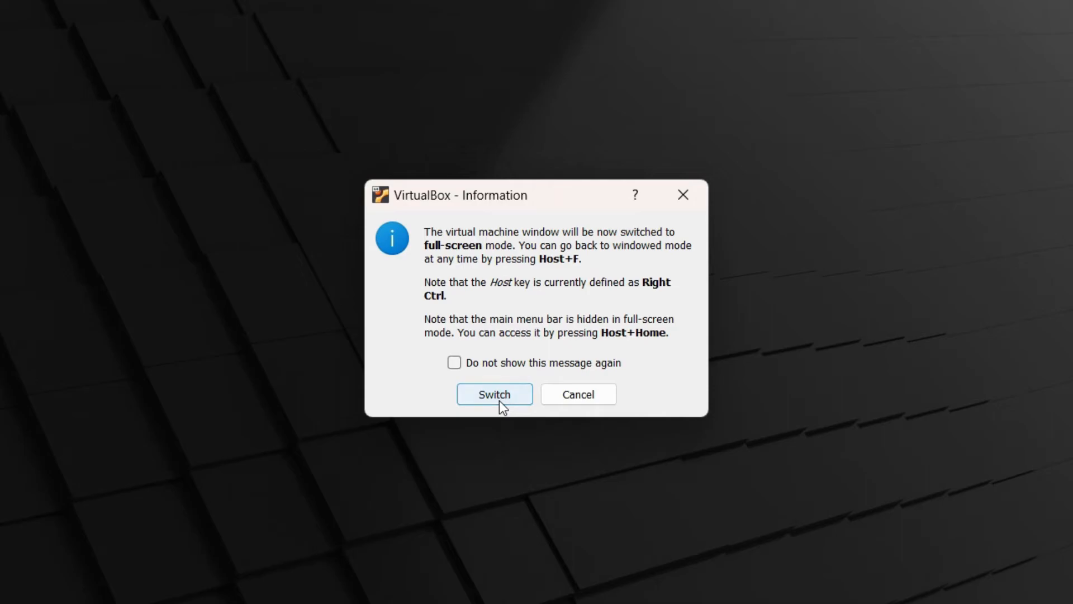
{"action": "left_click", "coordinate": [494, 394]}
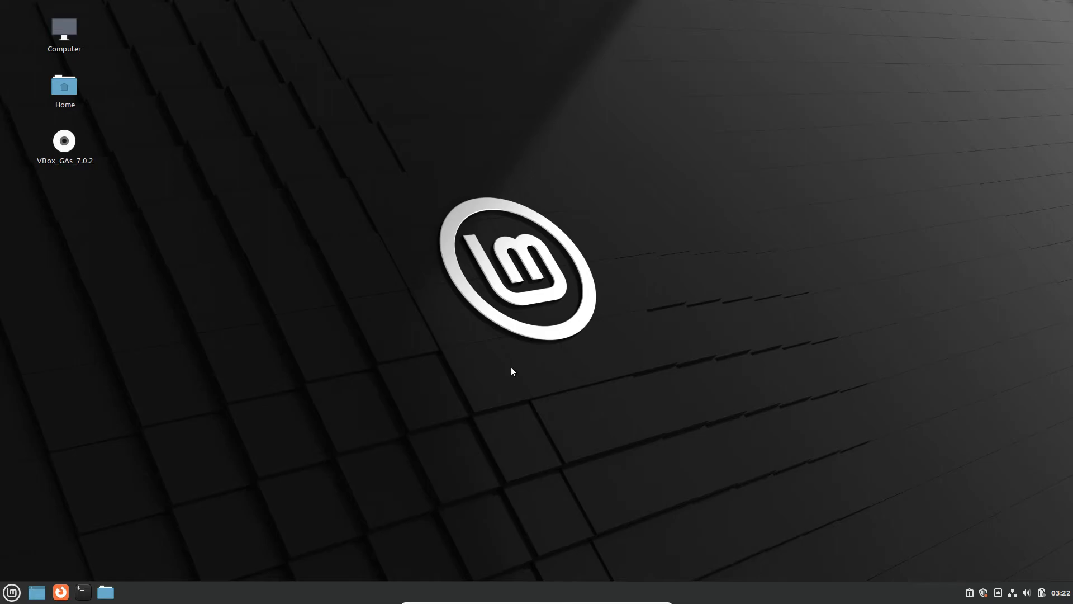
{"action": "mouse_move", "coordinate": [261, 370]}
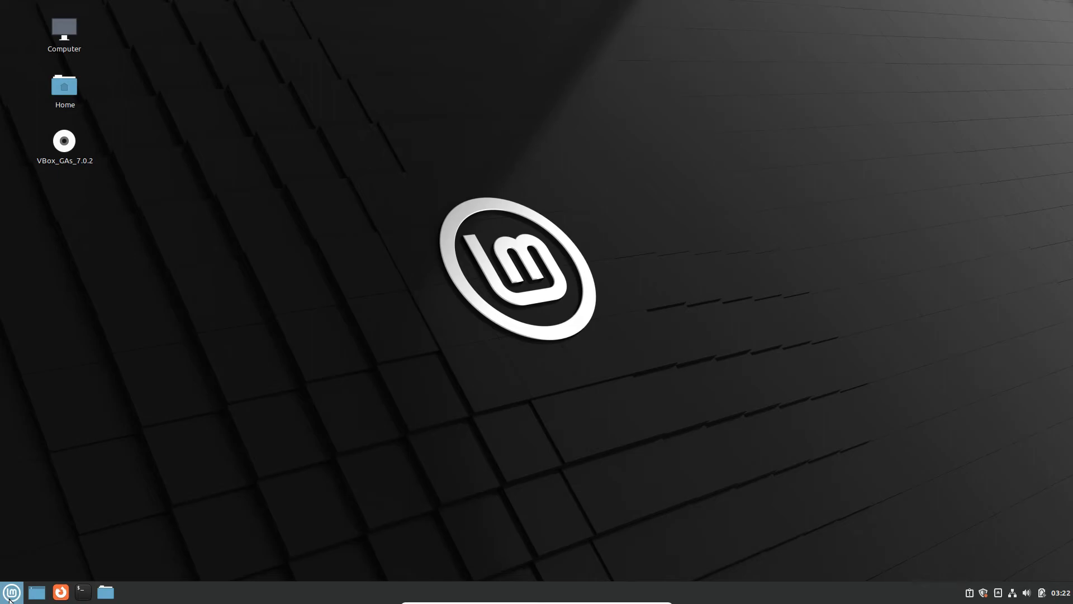
Step: Open Display from Mint's Preferences menu and set the resolution to 1920 × 1080 (16:9)
{"action": "left_click", "coordinate": [12, 592]}
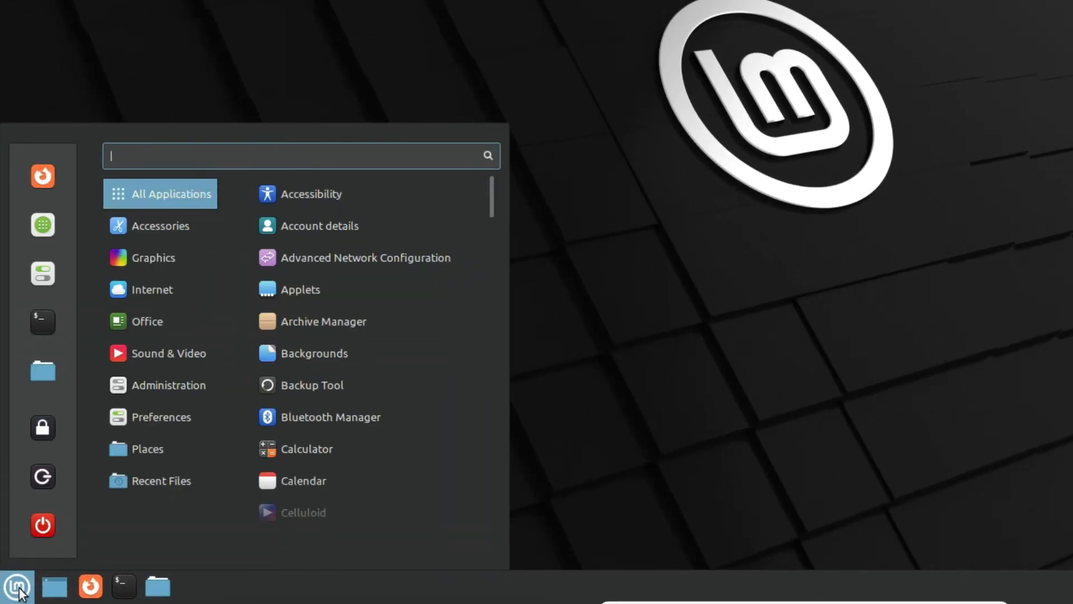
{"action": "left_click", "coordinate": [163, 416]}
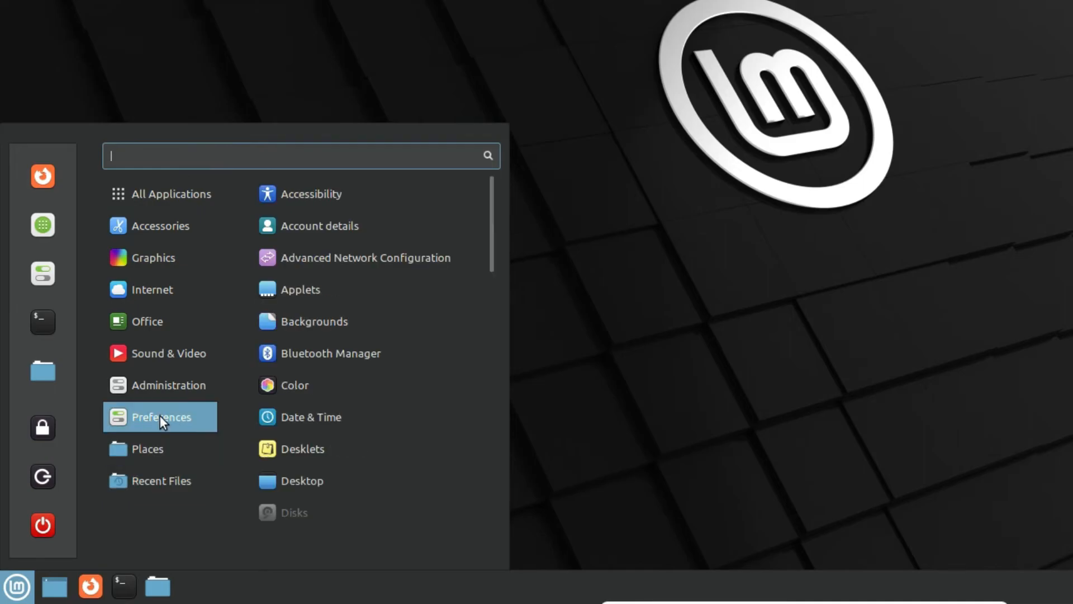
{"action": "mouse_move", "coordinate": [311, 417]}
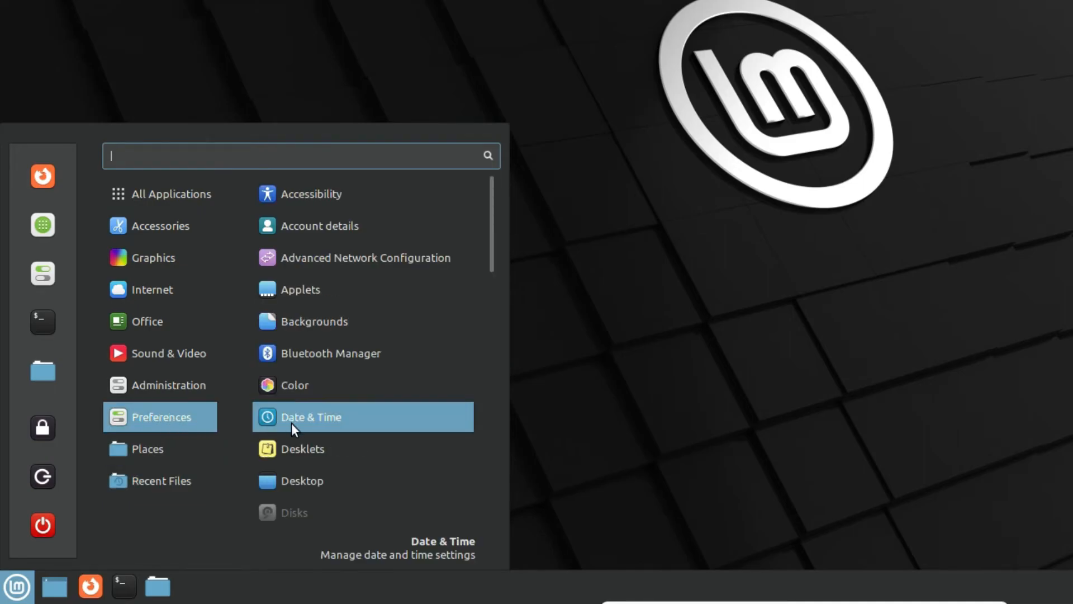
{"action": "scroll", "scroll_direction": "down", "scroll_amount": 3}
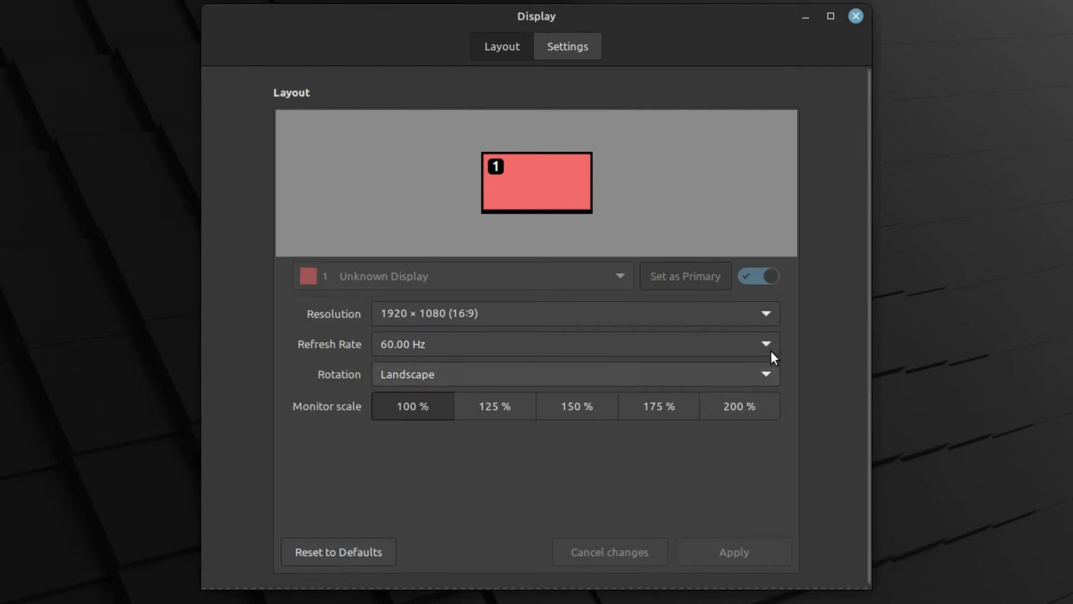
{"action": "left_click", "coordinate": [765, 344]}
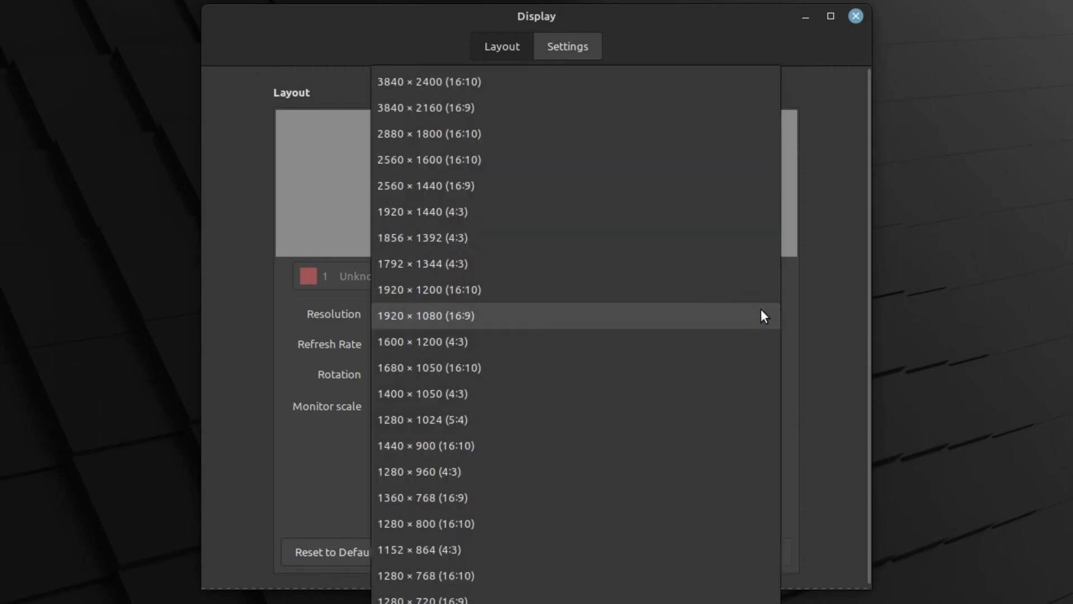
{"action": "left_click", "coordinate": [425, 315]}
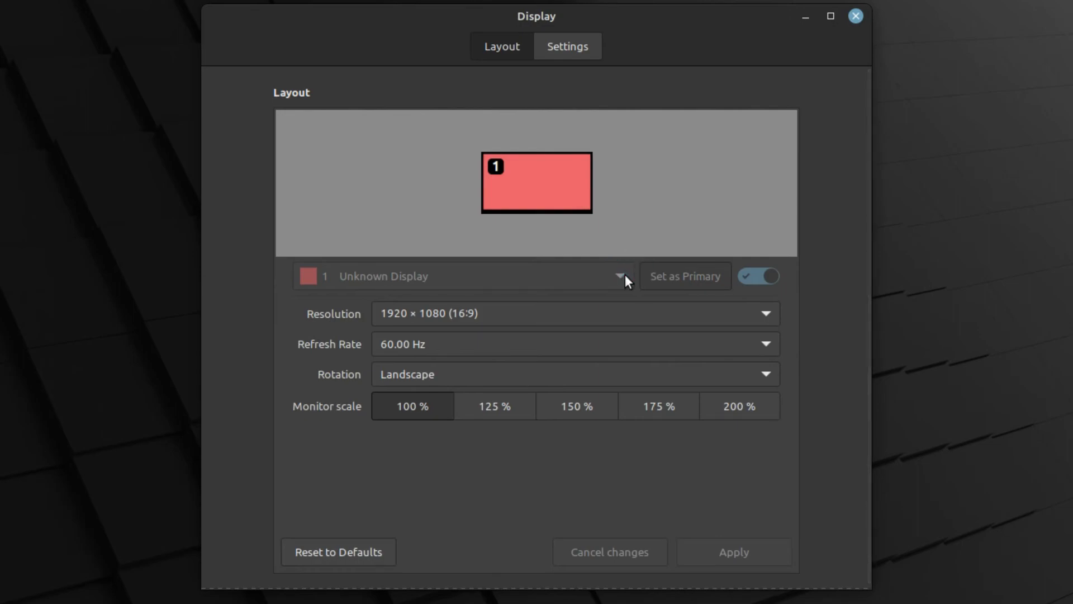
{"action": "mouse_move", "coordinate": [517, 391]}
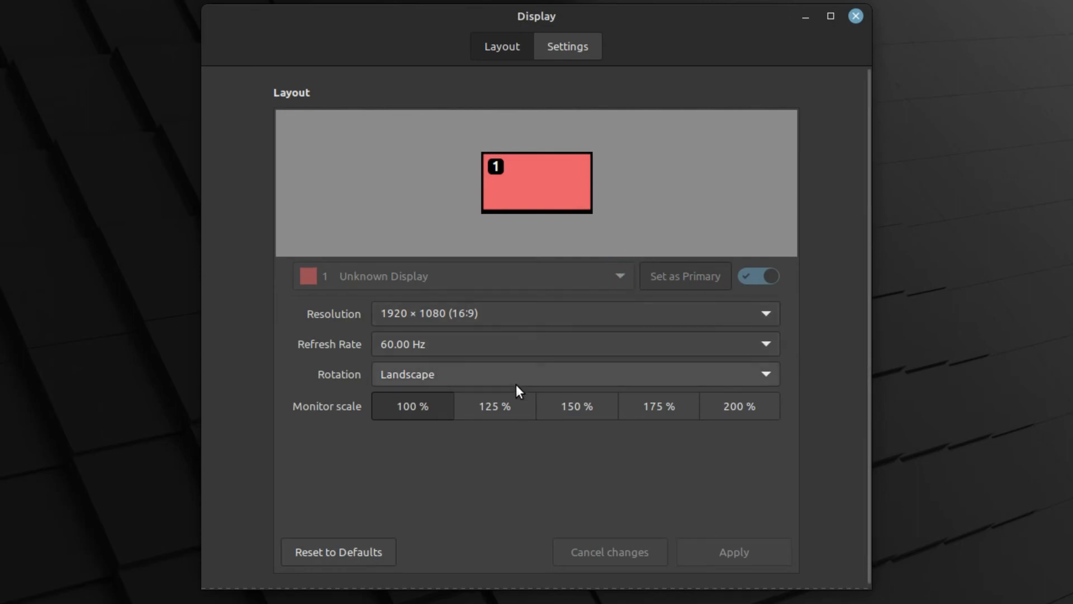
Step: Apply and keep a 125% monitor scale, close Display settings, and launch Firefox
{"action": "left_click", "coordinate": [494, 406]}
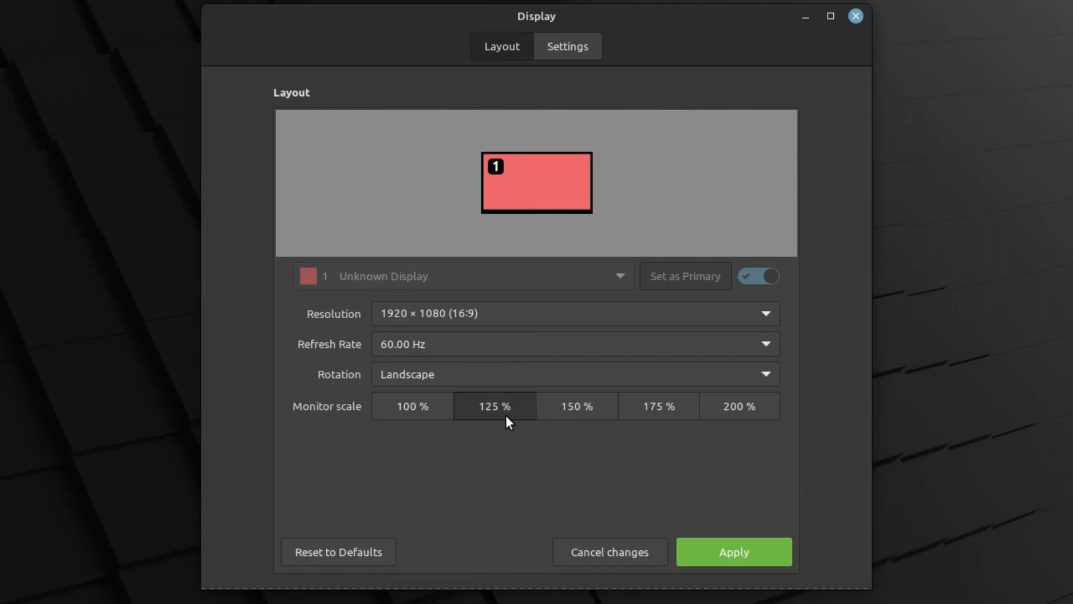
{"action": "left_click", "coordinate": [733, 552]}
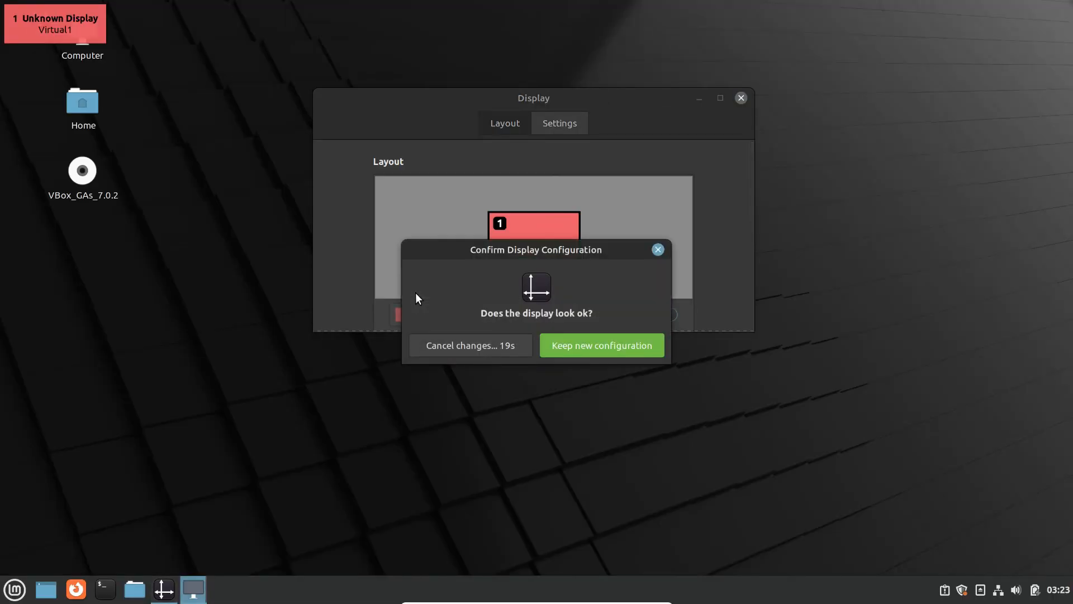
{"action": "mouse_move", "coordinate": [661, 474]}
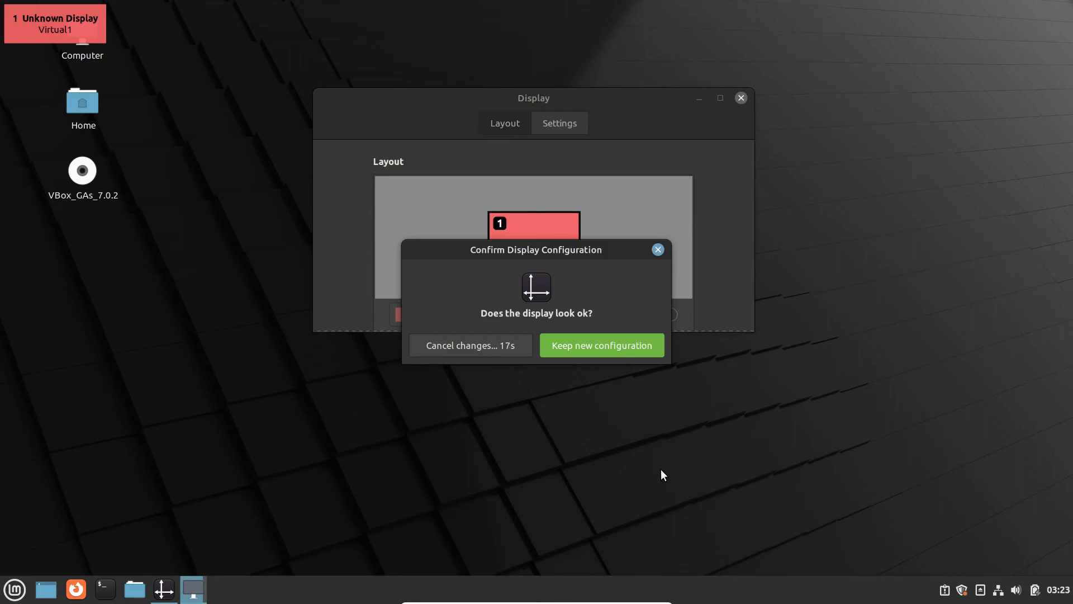
{"action": "left_click", "coordinate": [601, 345]}
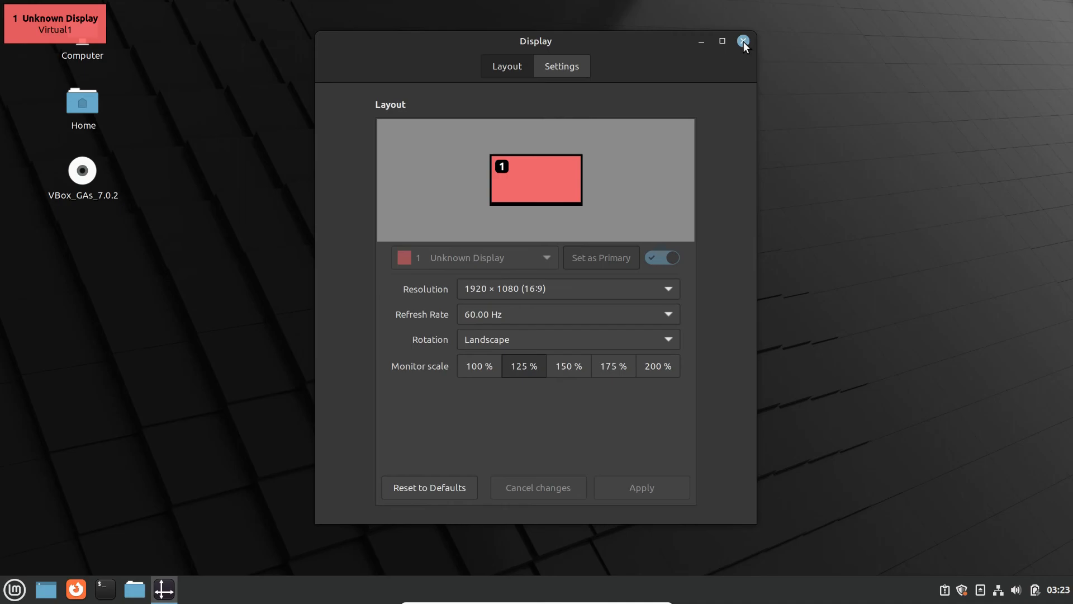
{"action": "left_click", "coordinate": [744, 41]}
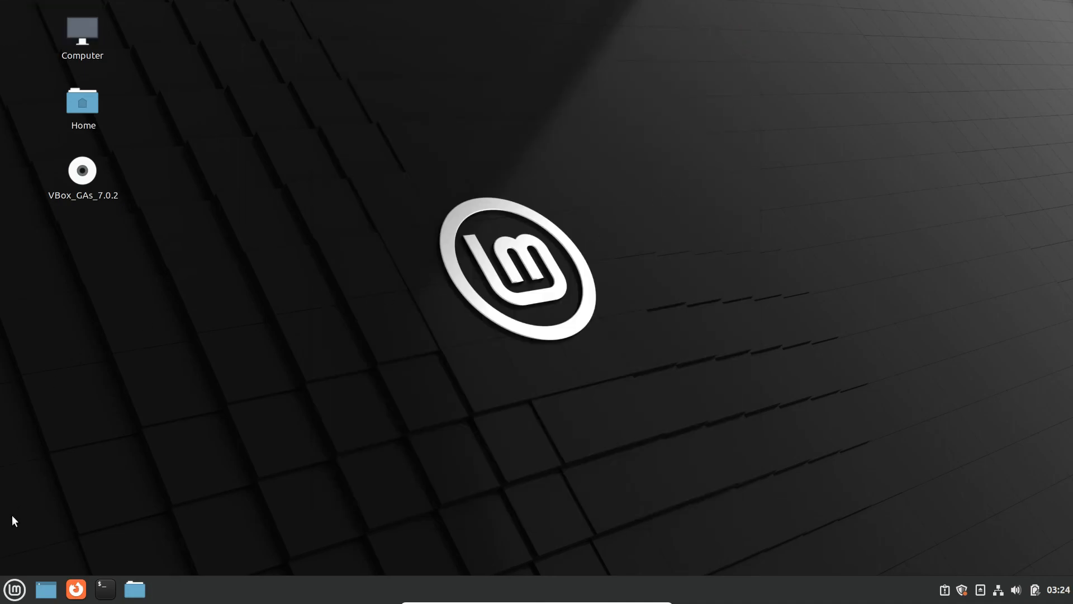
{"action": "left_click", "coordinate": [14, 589]}
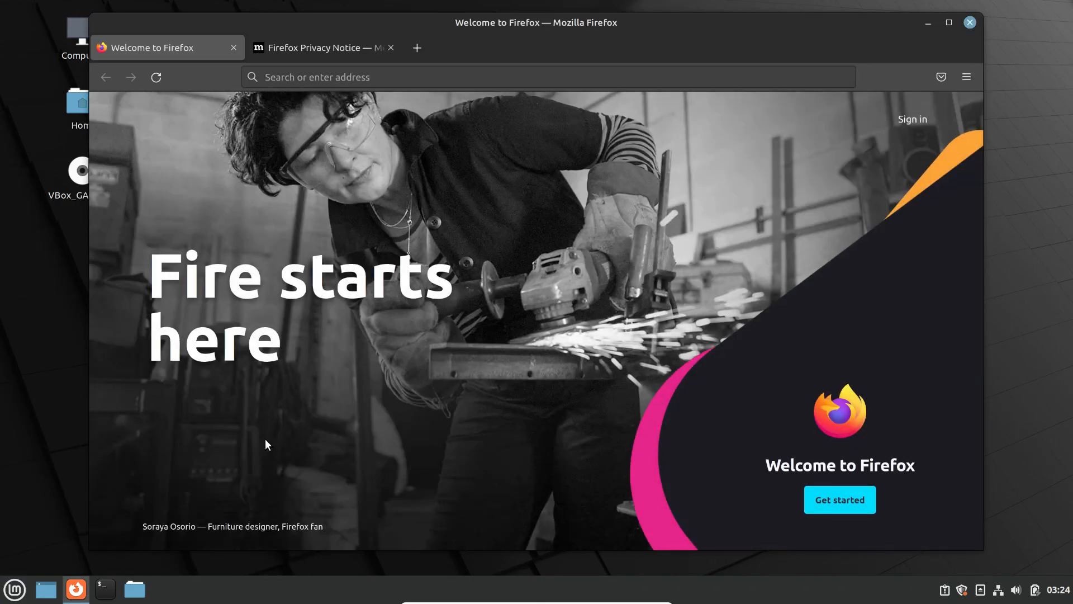
Step: In a new tab, search YouTube for 'tanztalkstech' and open the tanzTalks.tech channel
{"action": "left_click", "coordinate": [416, 47]}
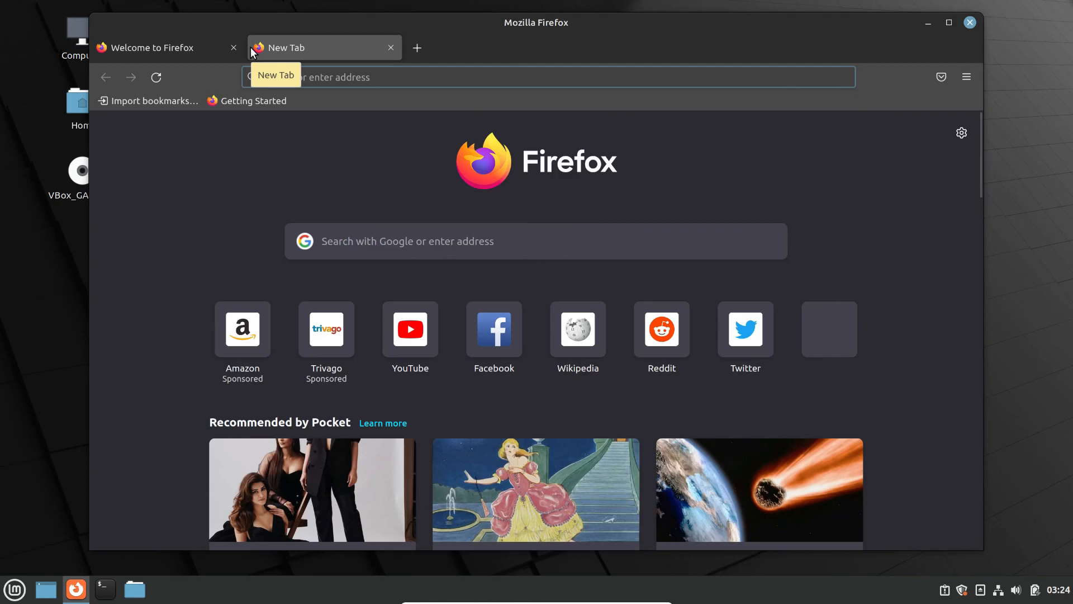
{"action": "left_click", "coordinate": [409, 329]}
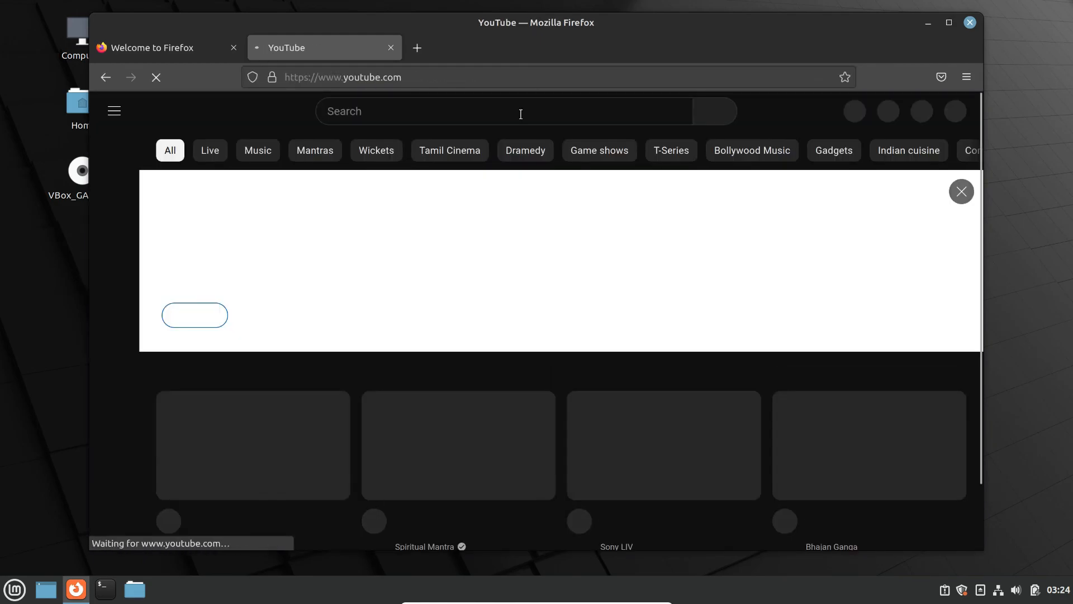
{"action": "type", "text": "tanztalkstech"}
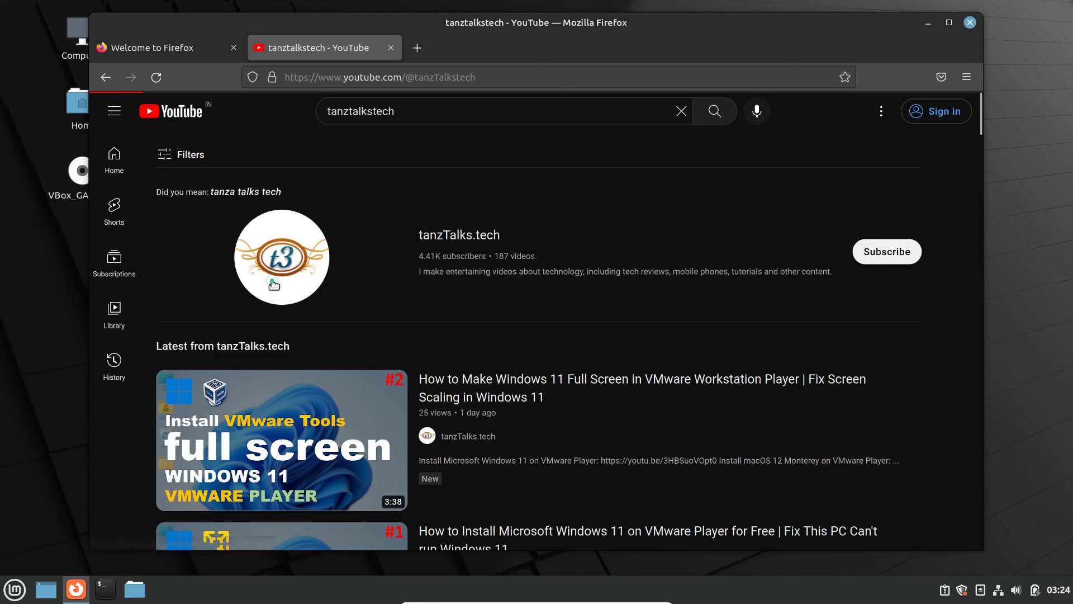
{"action": "left_click", "coordinate": [281, 256]}
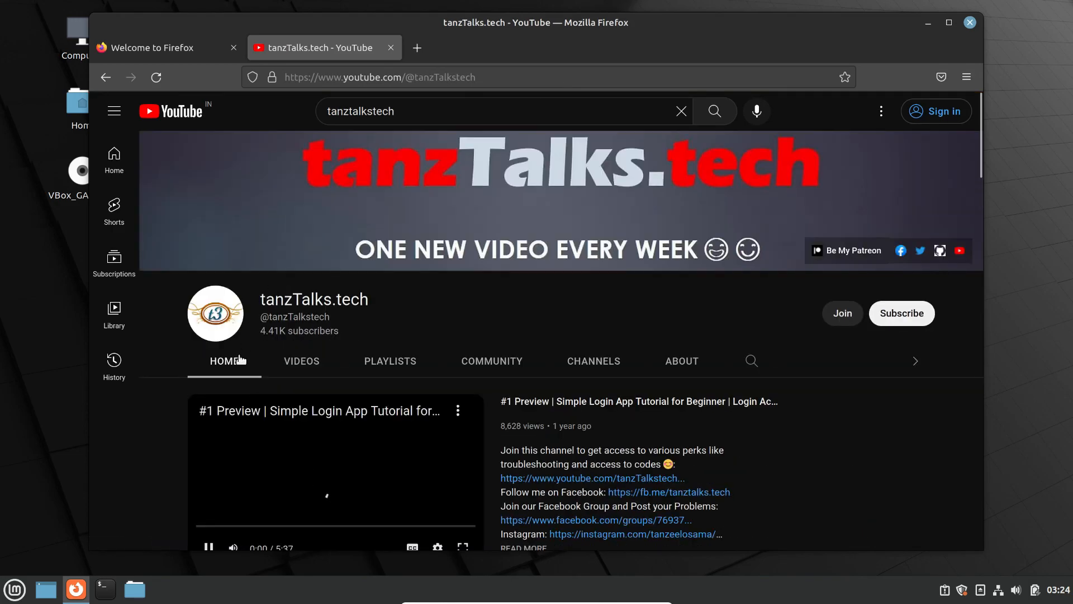